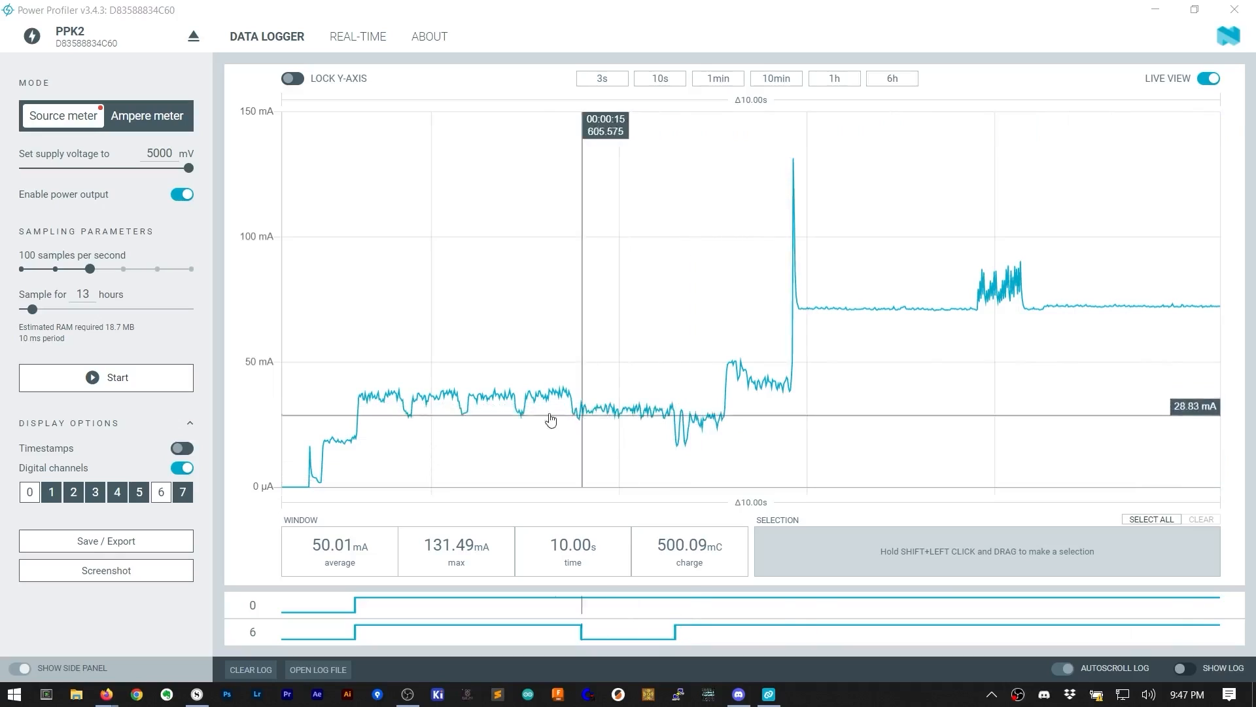
mouse_move(703, 415)
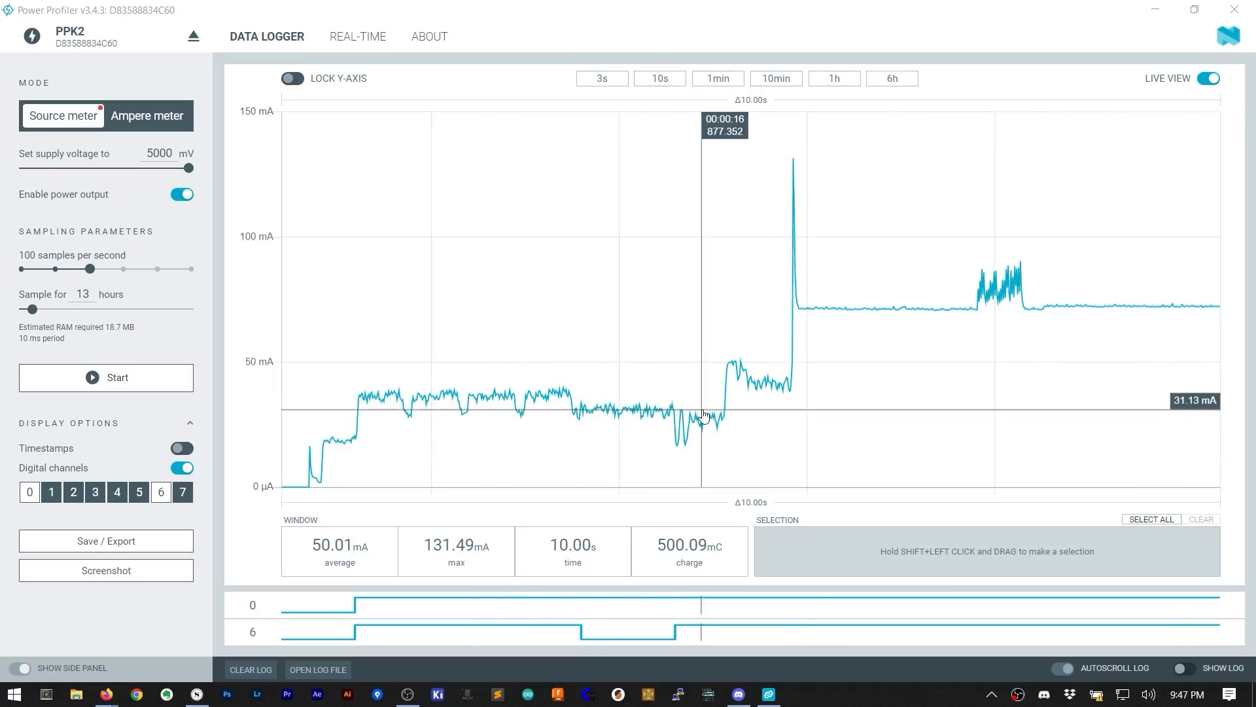
mouse_move(496, 543)
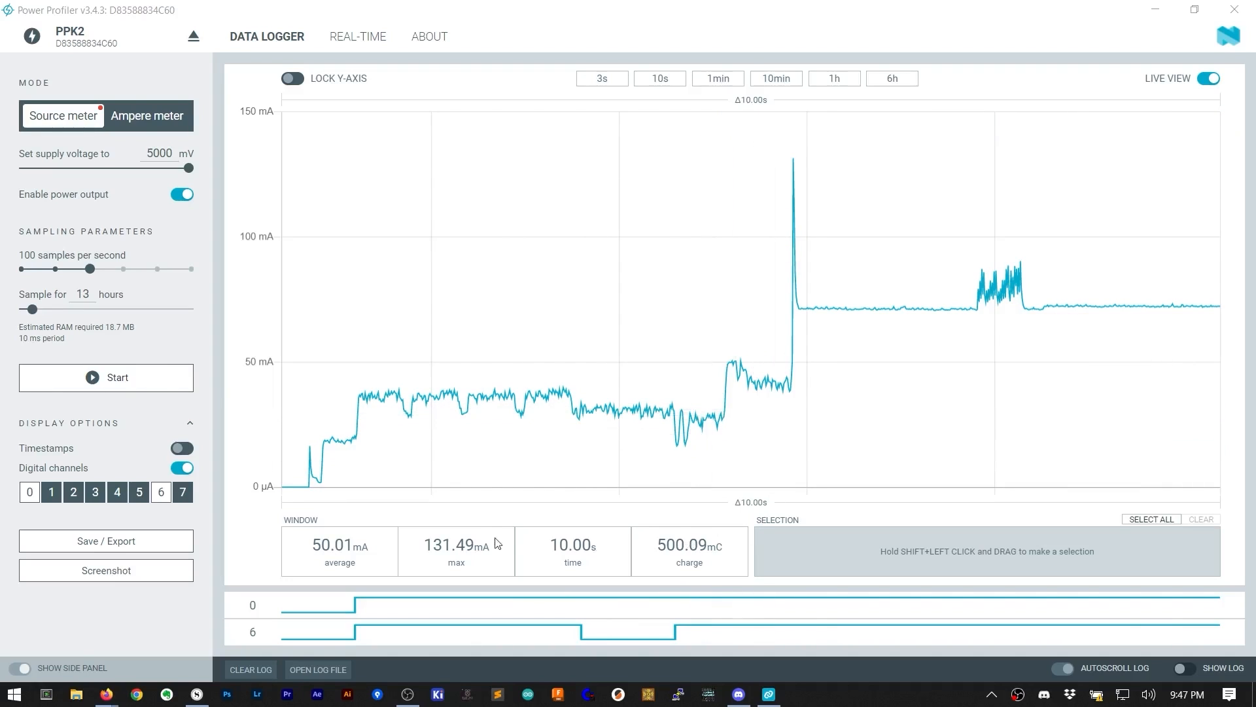
mouse_move(707, 564)
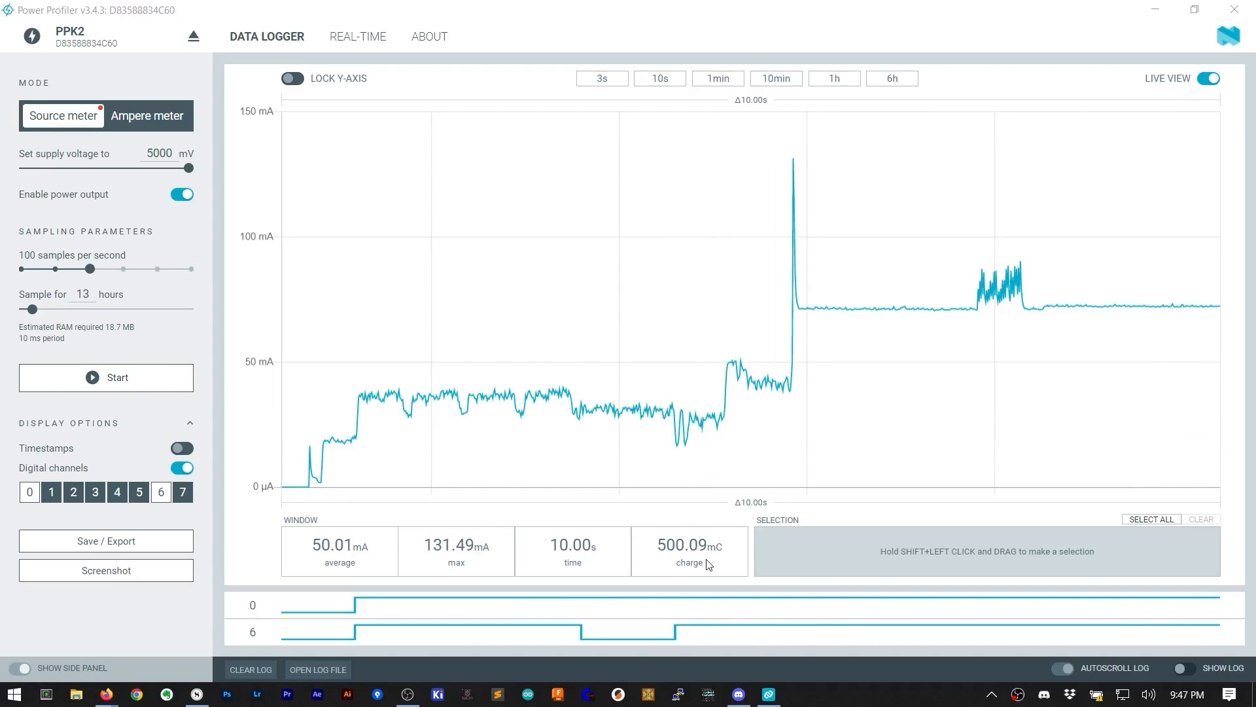
mouse_move(379, 622)
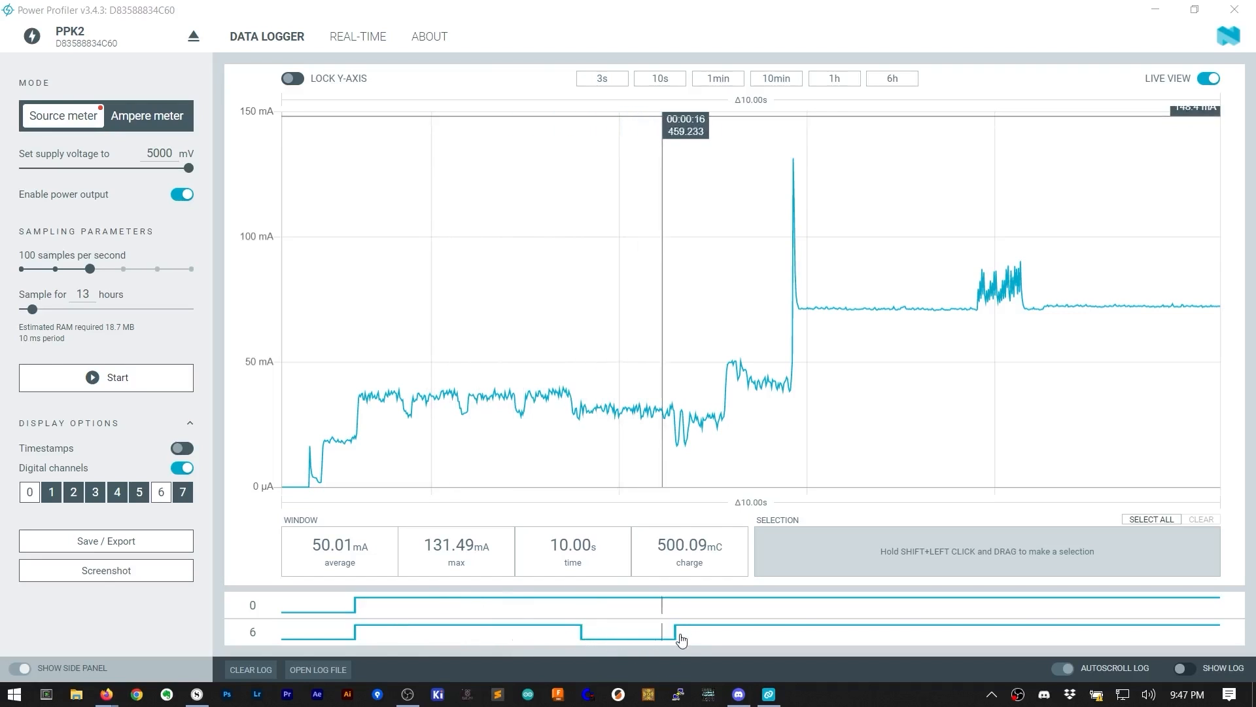
mouse_move(718, 642)
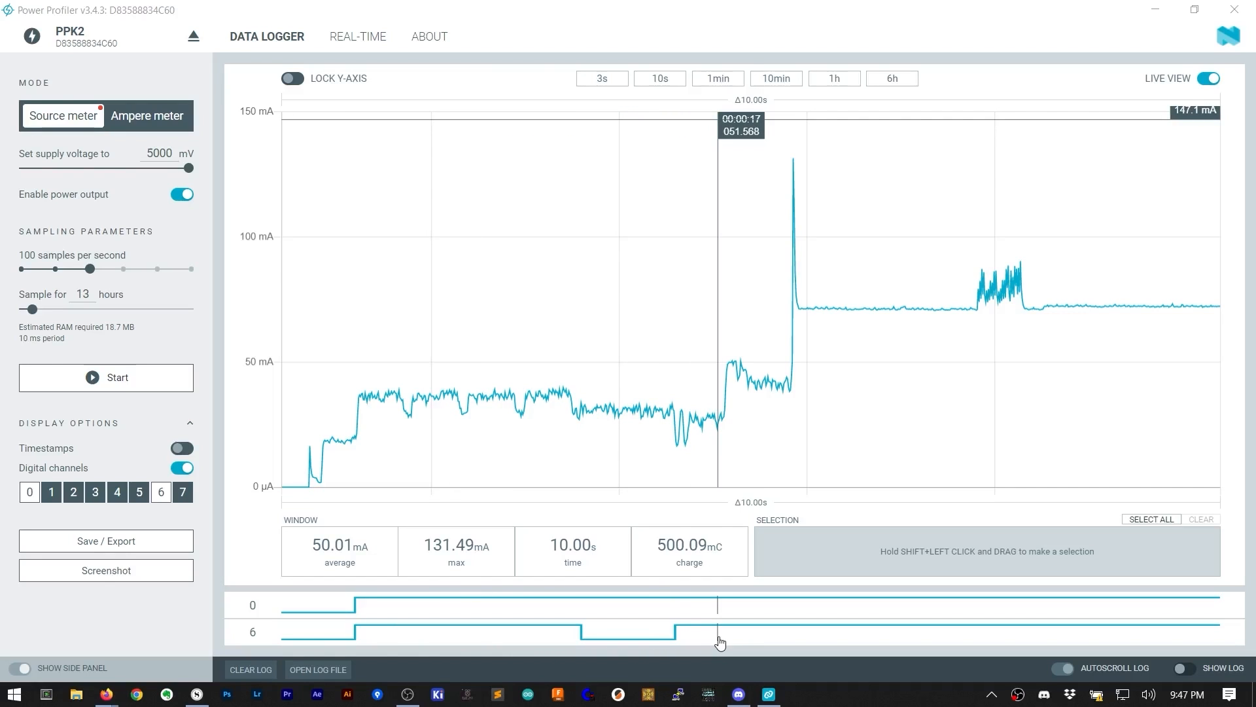
Change the blink timing in main.py to 0.5 s on and 0.1 s off.
left_click(736, 694)
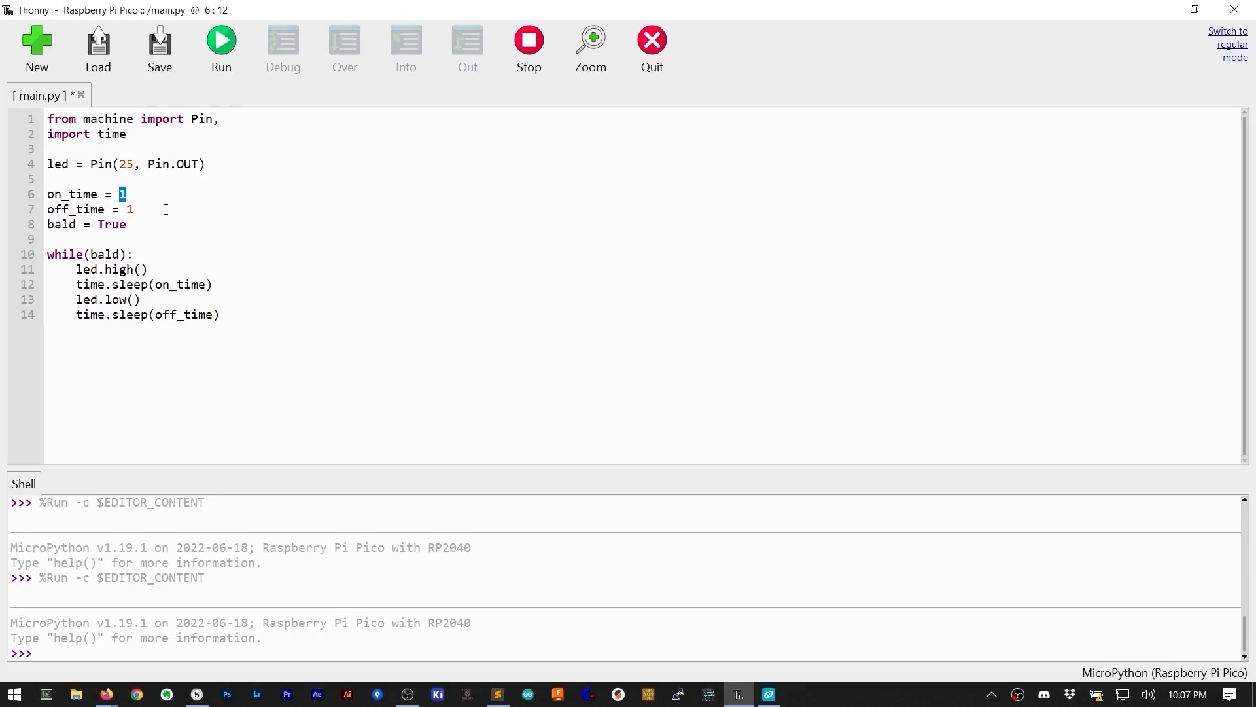
type(".5")
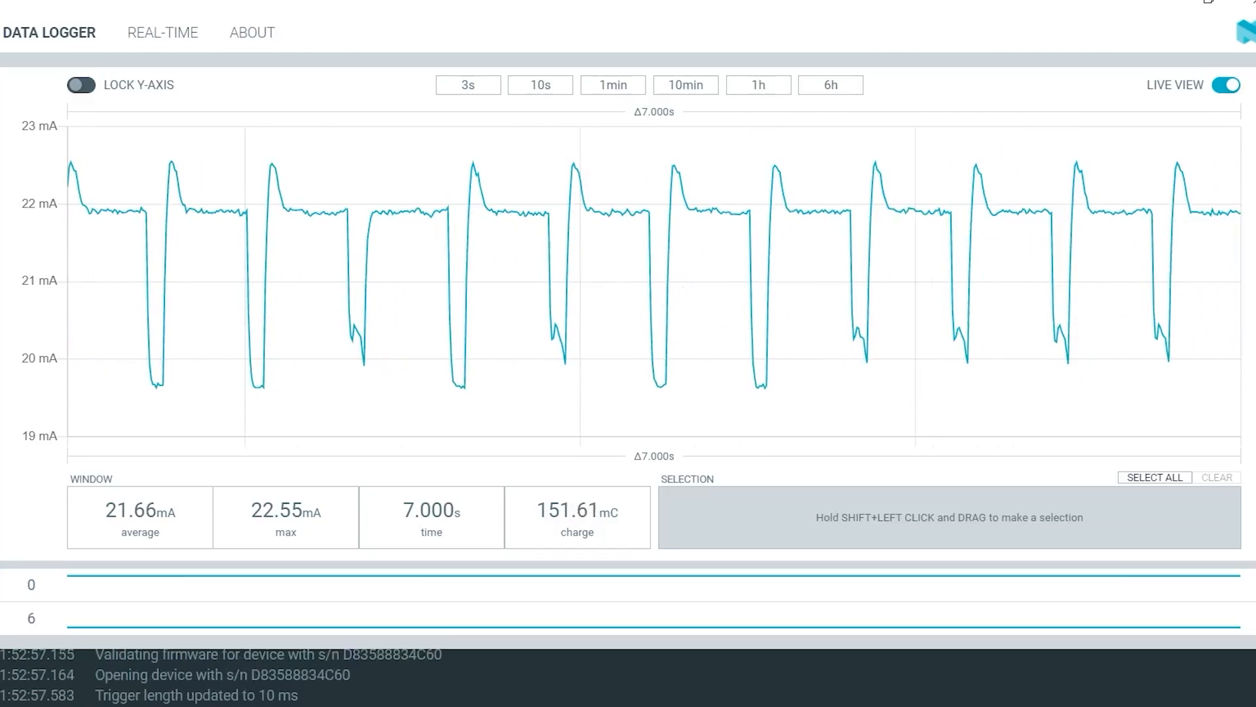
mouse_move(322, 225)
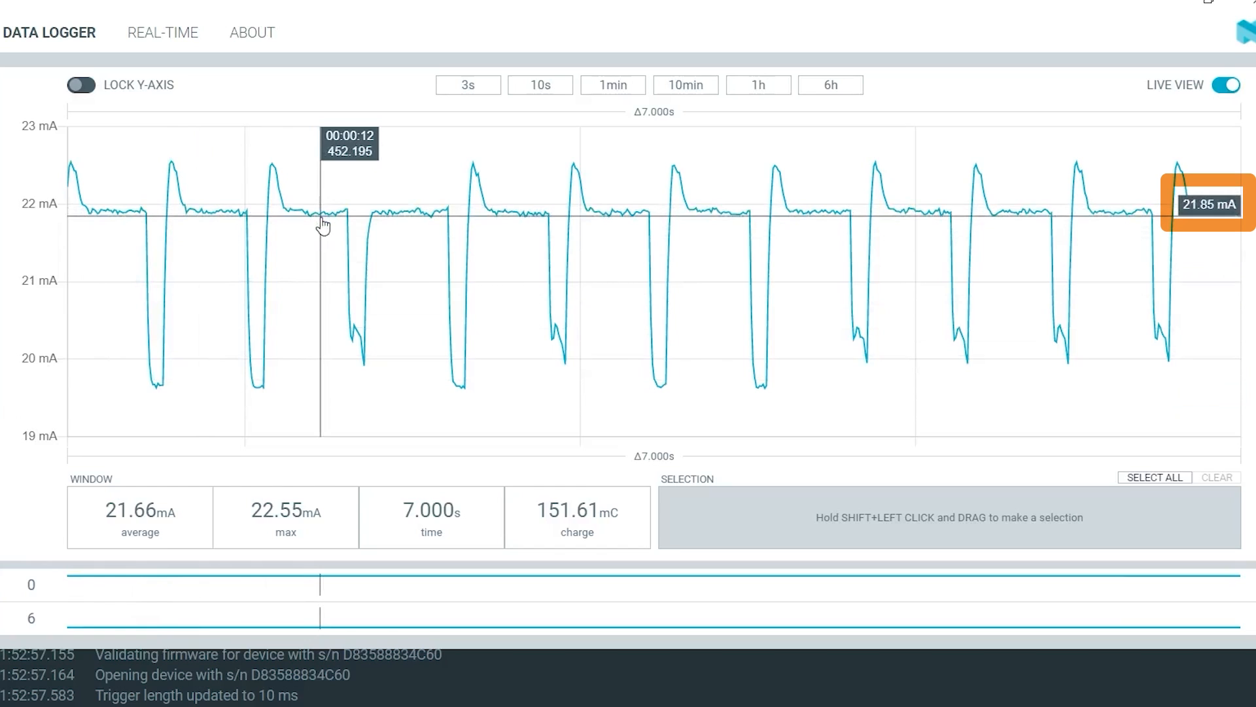
mouse_move(465, 398)
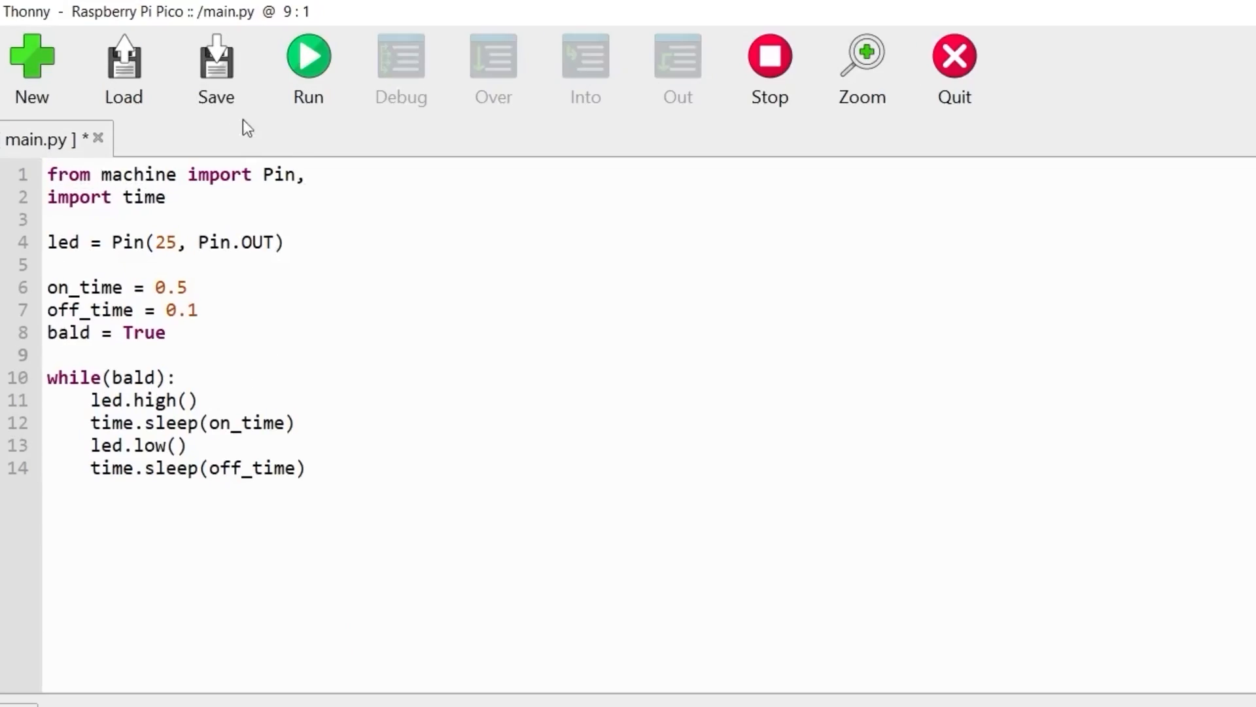
Run the edited blink script on the Pico while Power Profiler samples.
left_click(307, 54)
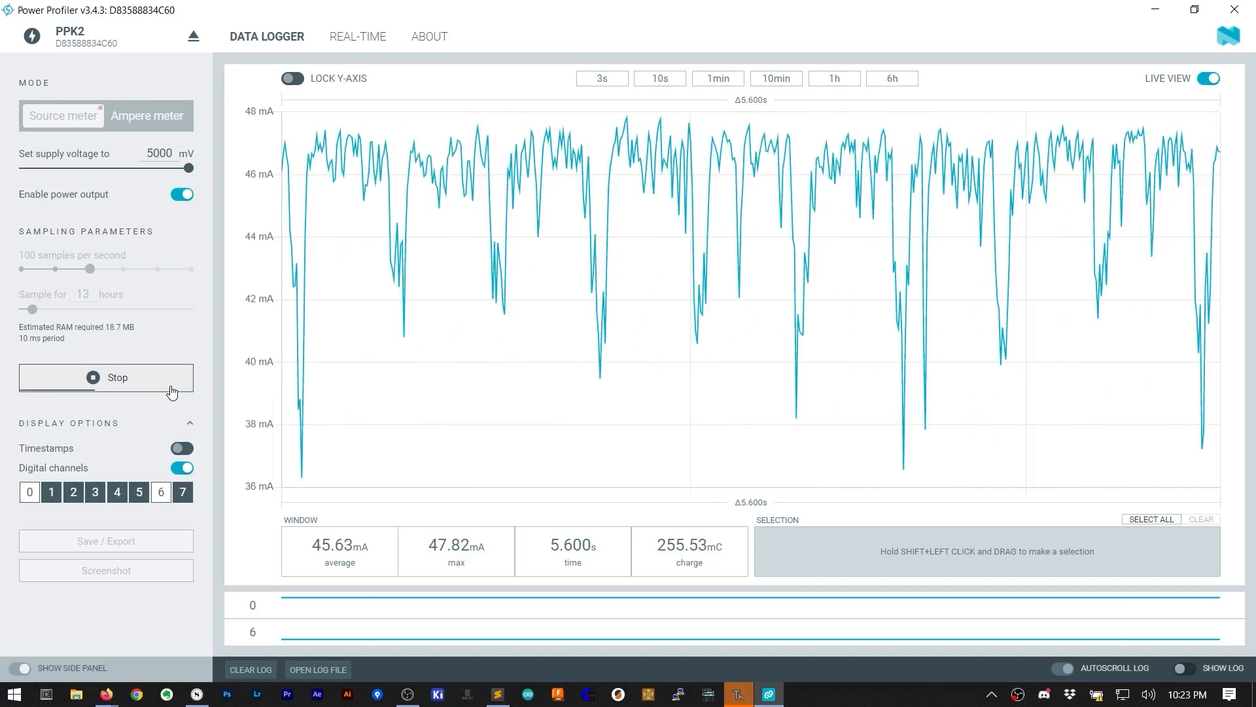
Stop sampling, keeping the 5.6-second faster-blink trace at about 46 mA.
left_click(106, 377)
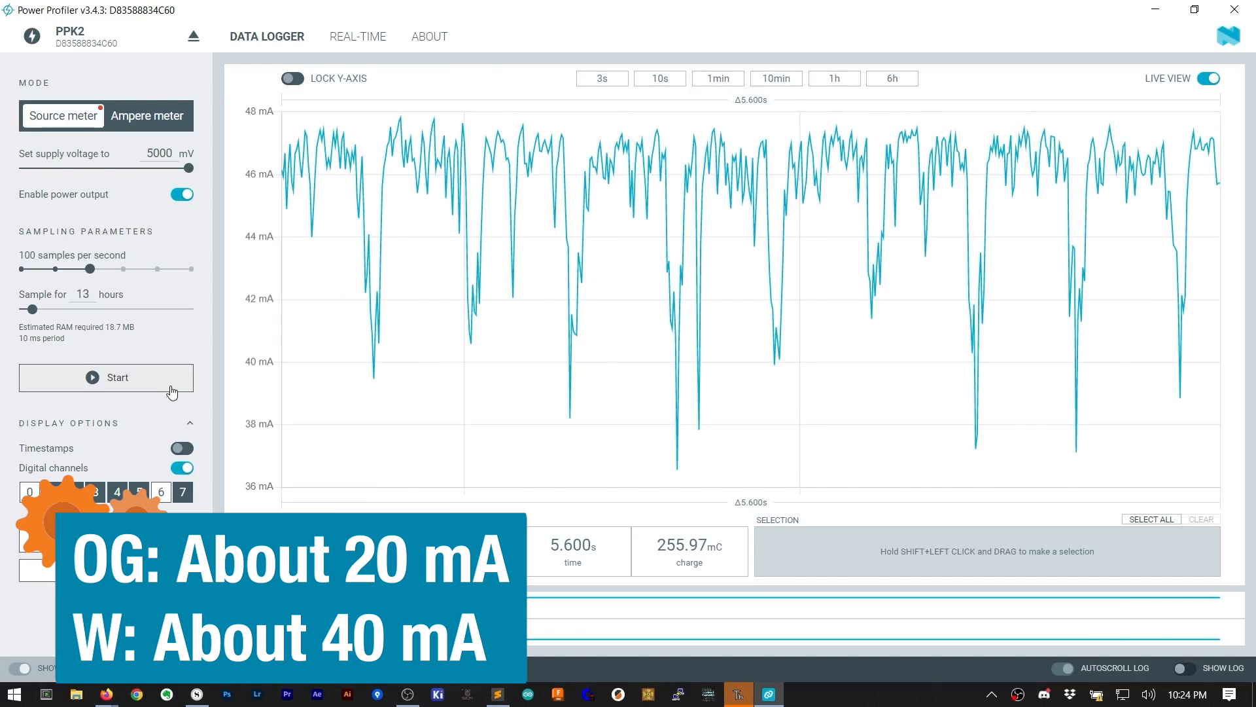
mouse_move(419, 158)
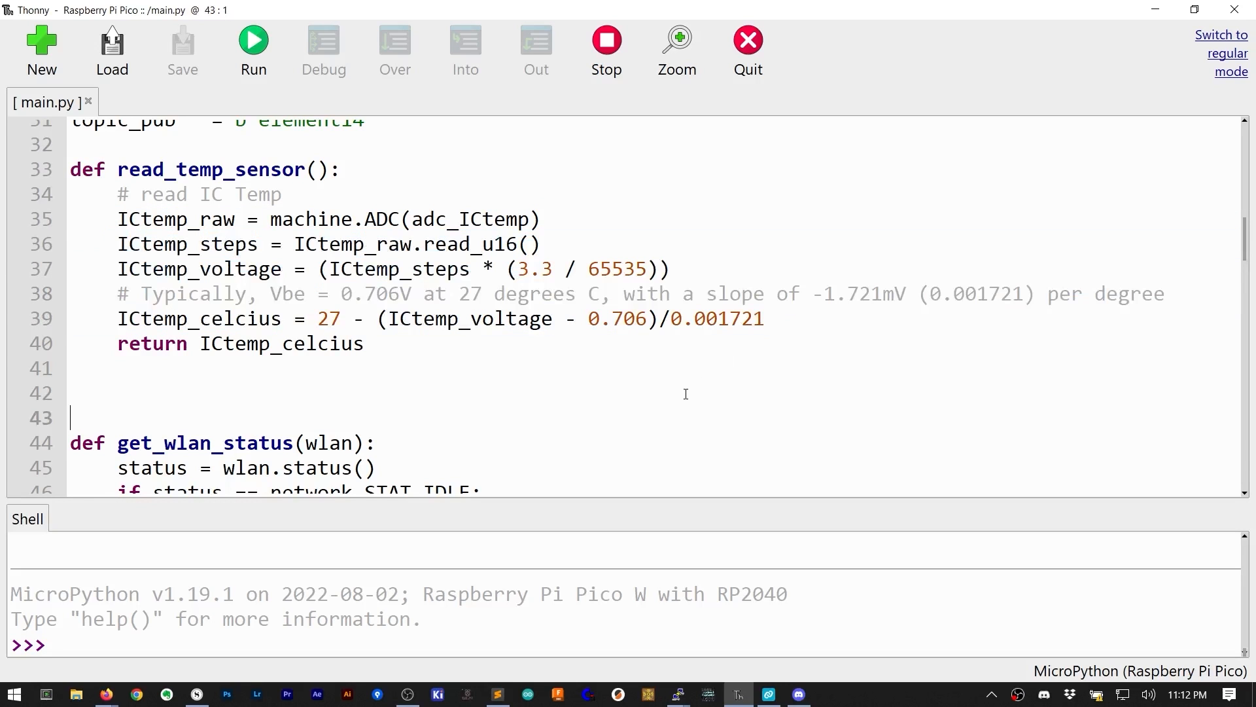
scroll("down", 3)
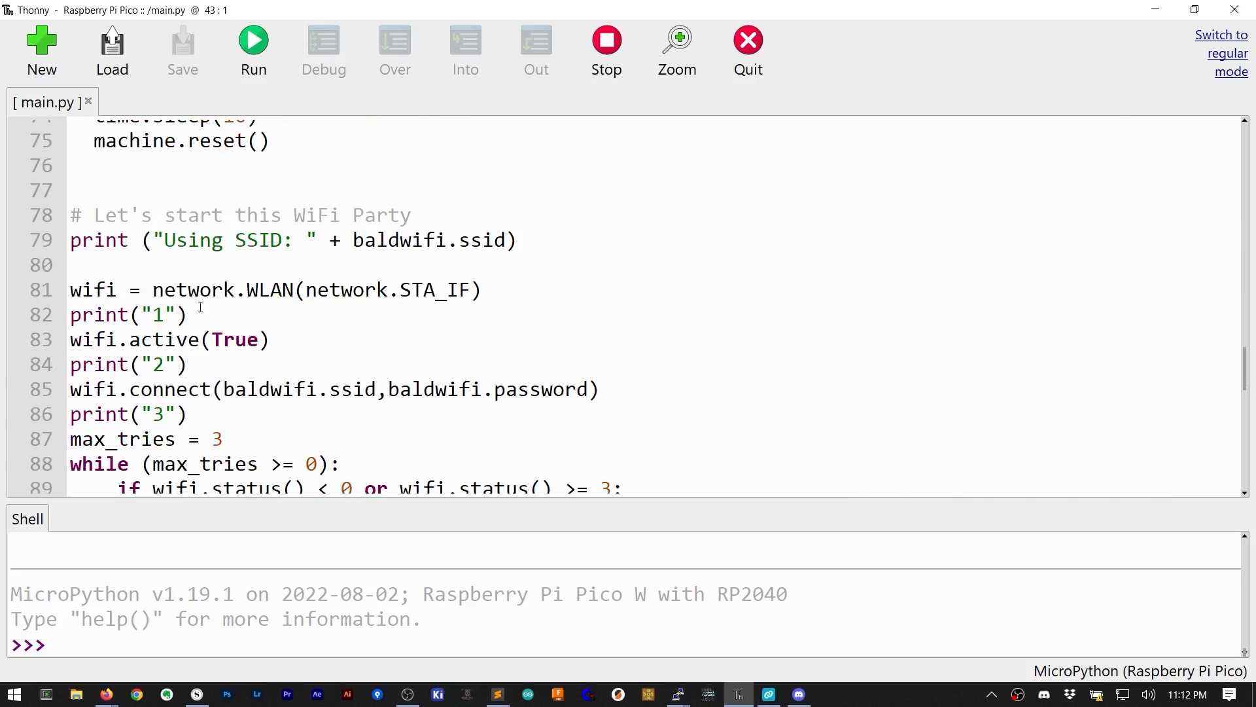
scroll("down", 3)
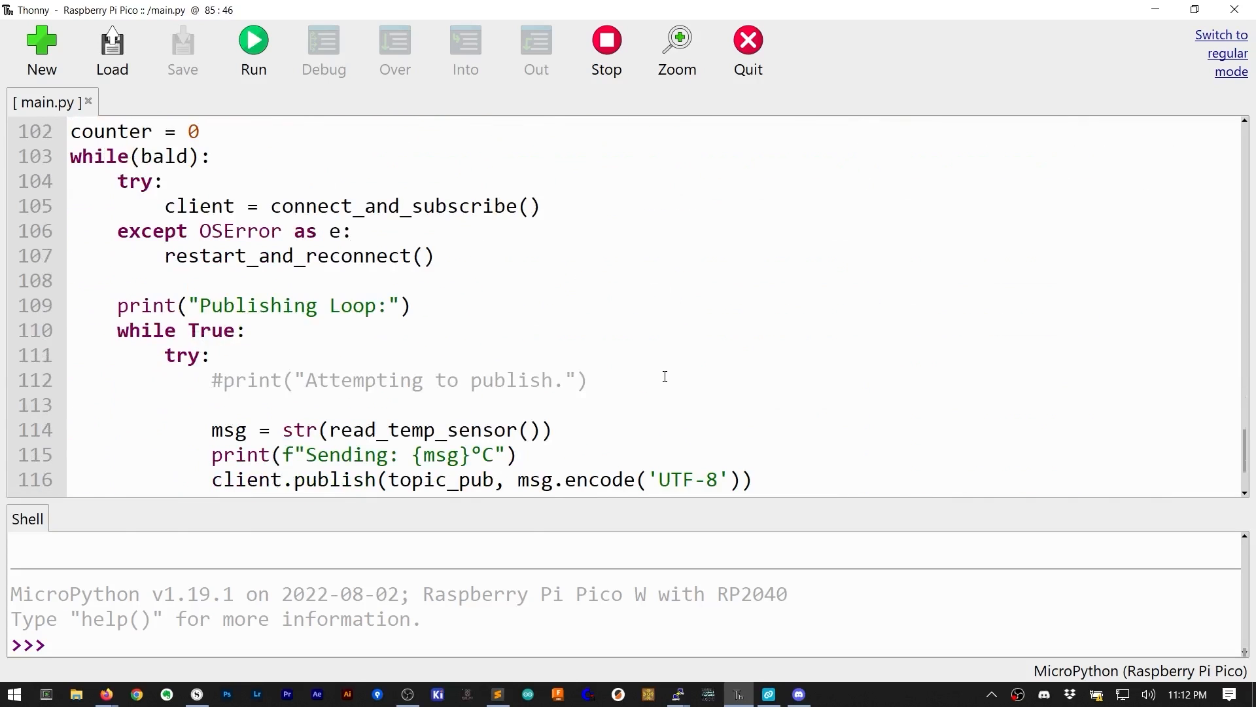
scroll("down", 3)
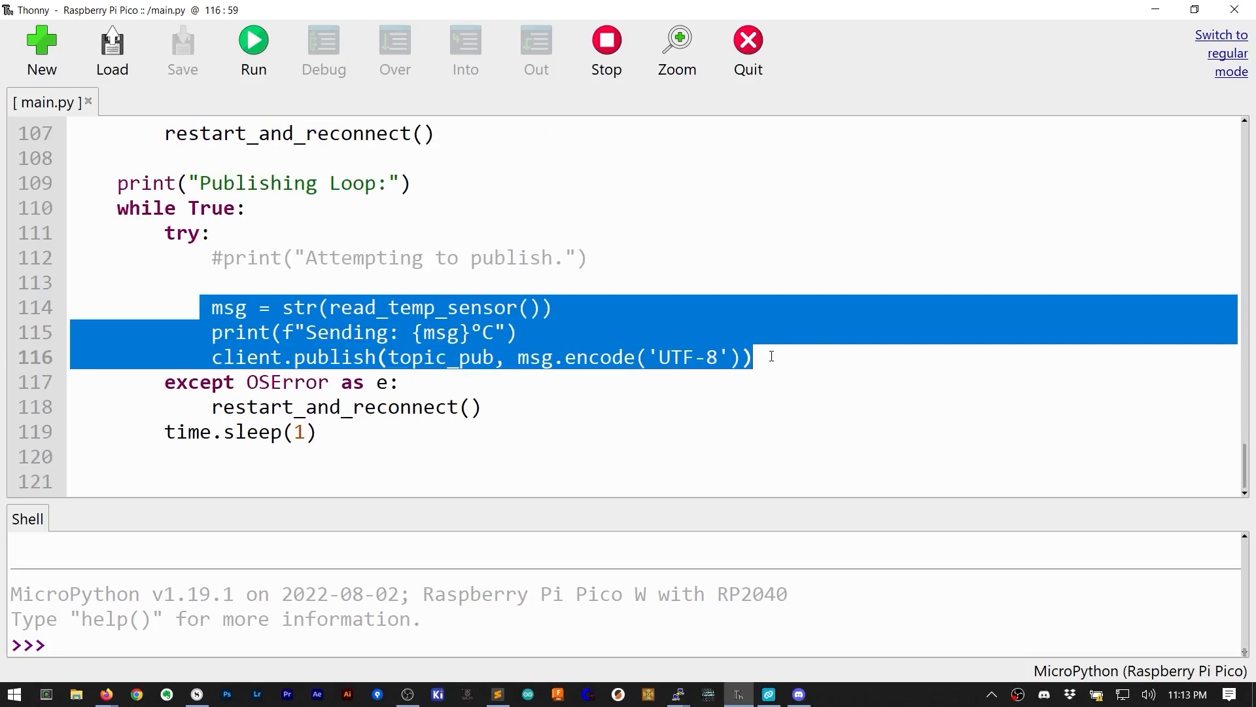
left_click(253, 40)
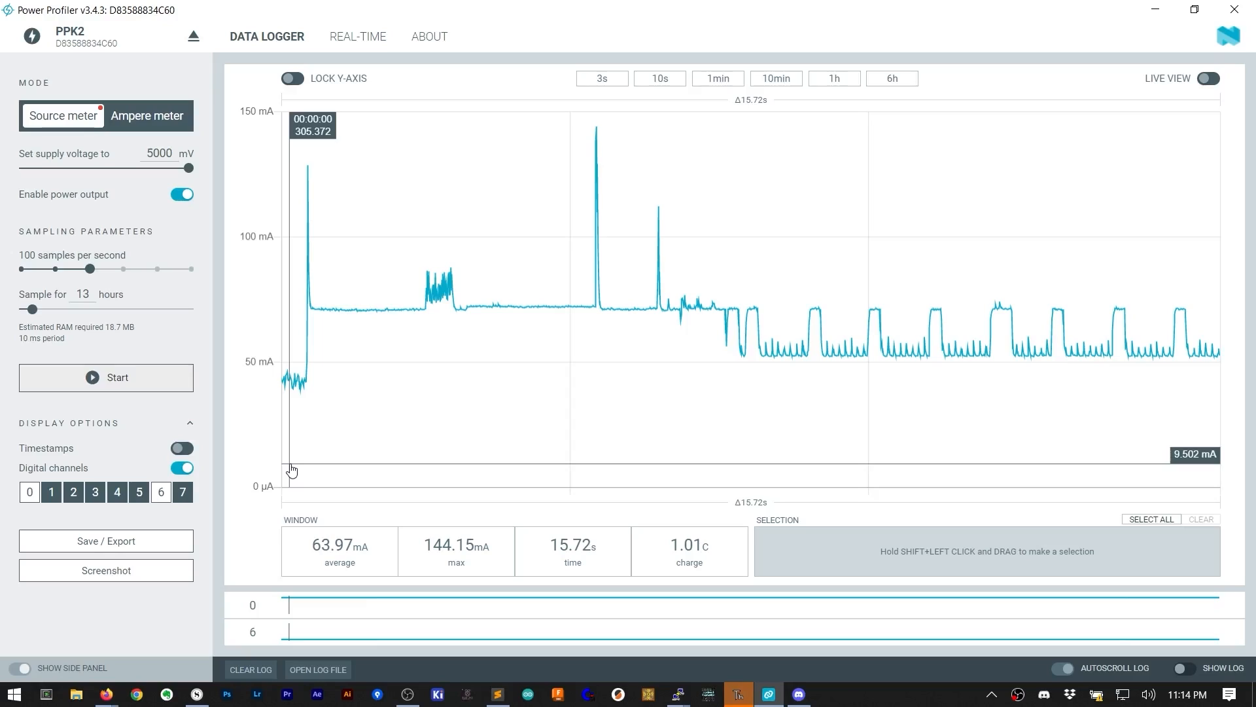
mouse_move(303, 169)
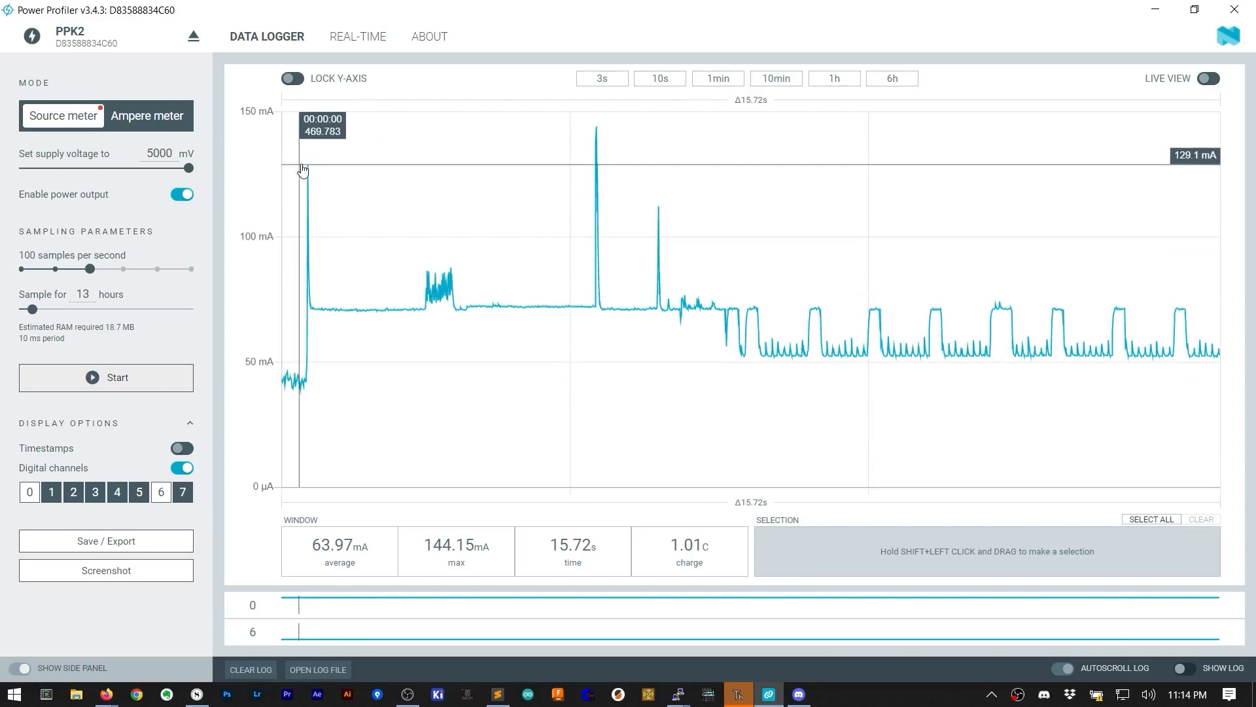
mouse_move(438, 281)
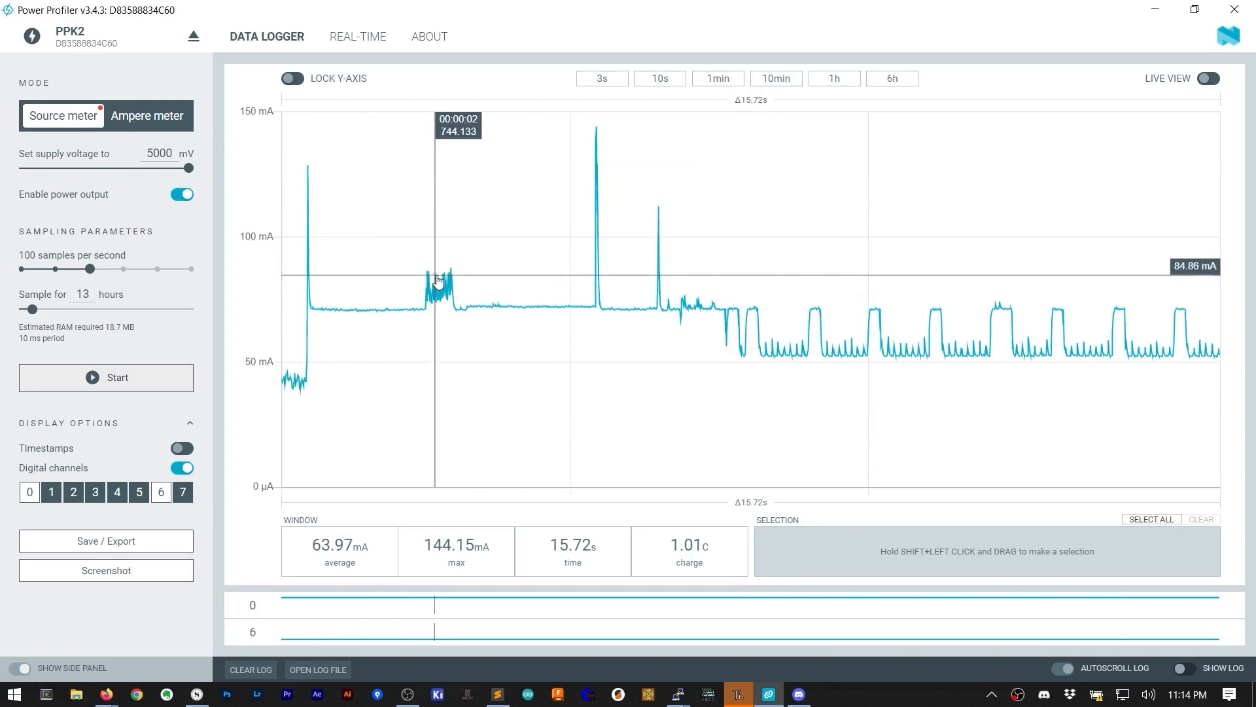
mouse_move(521, 280)
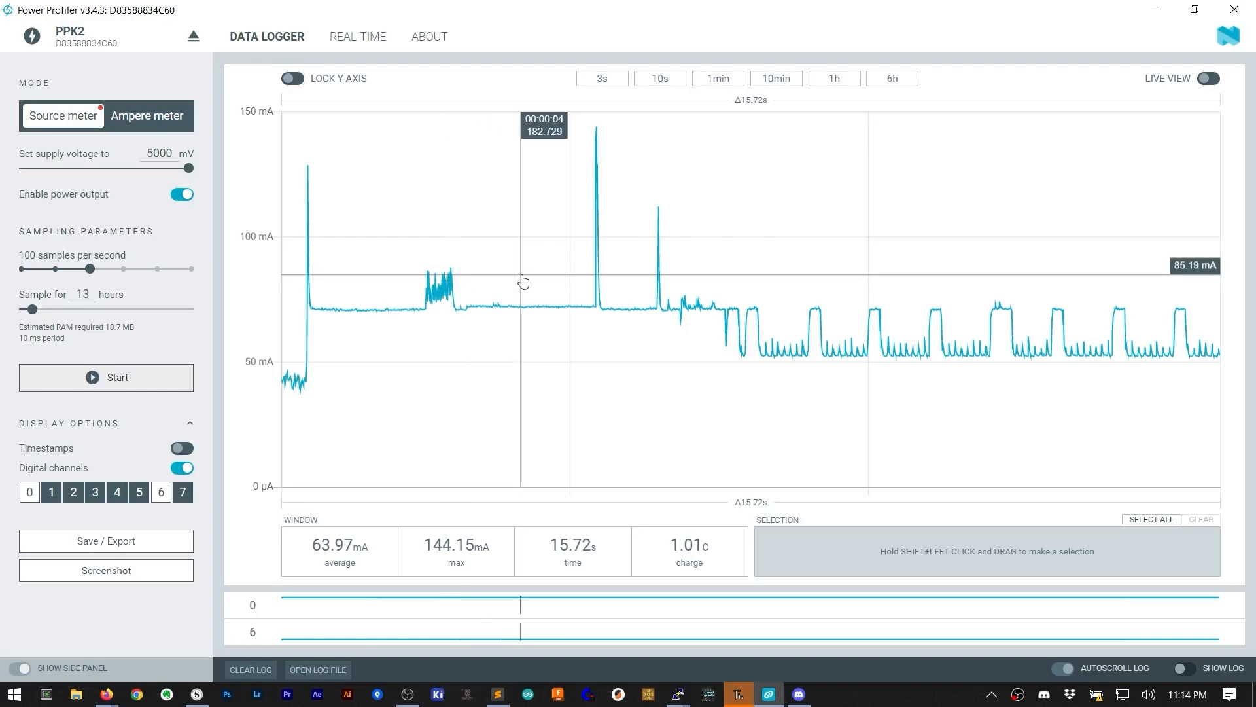
mouse_move(683, 260)
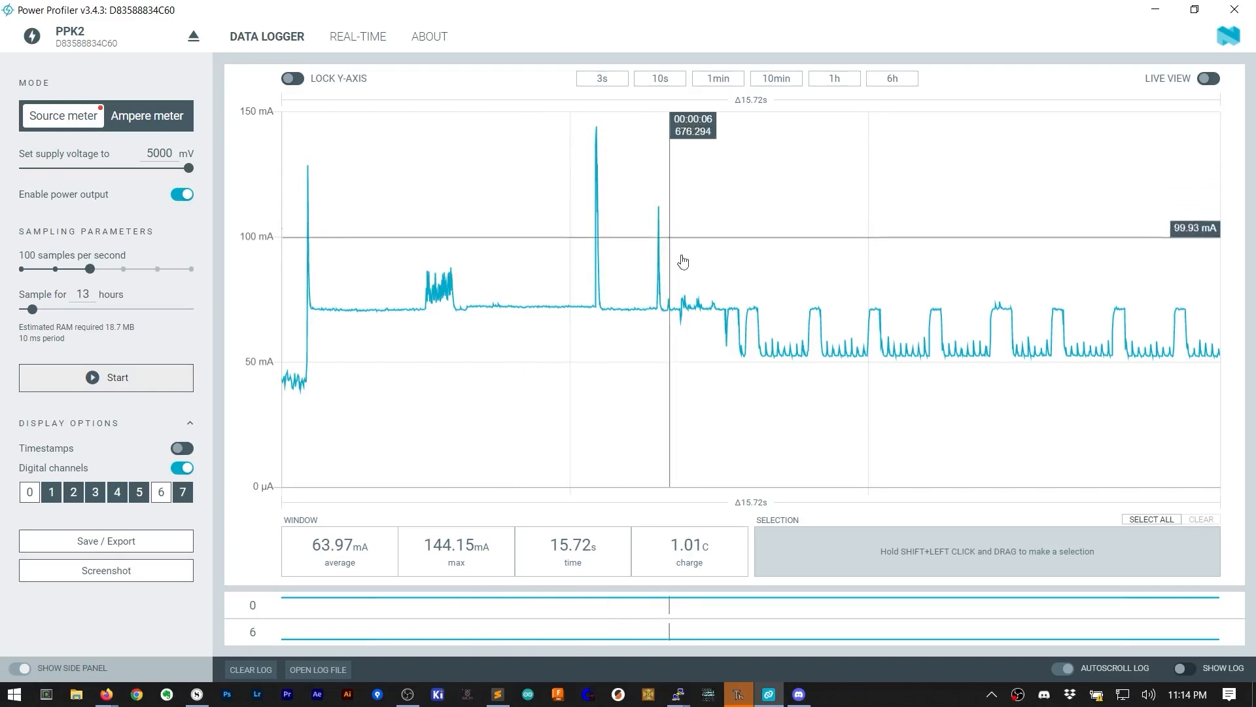
mouse_move(731, 328)
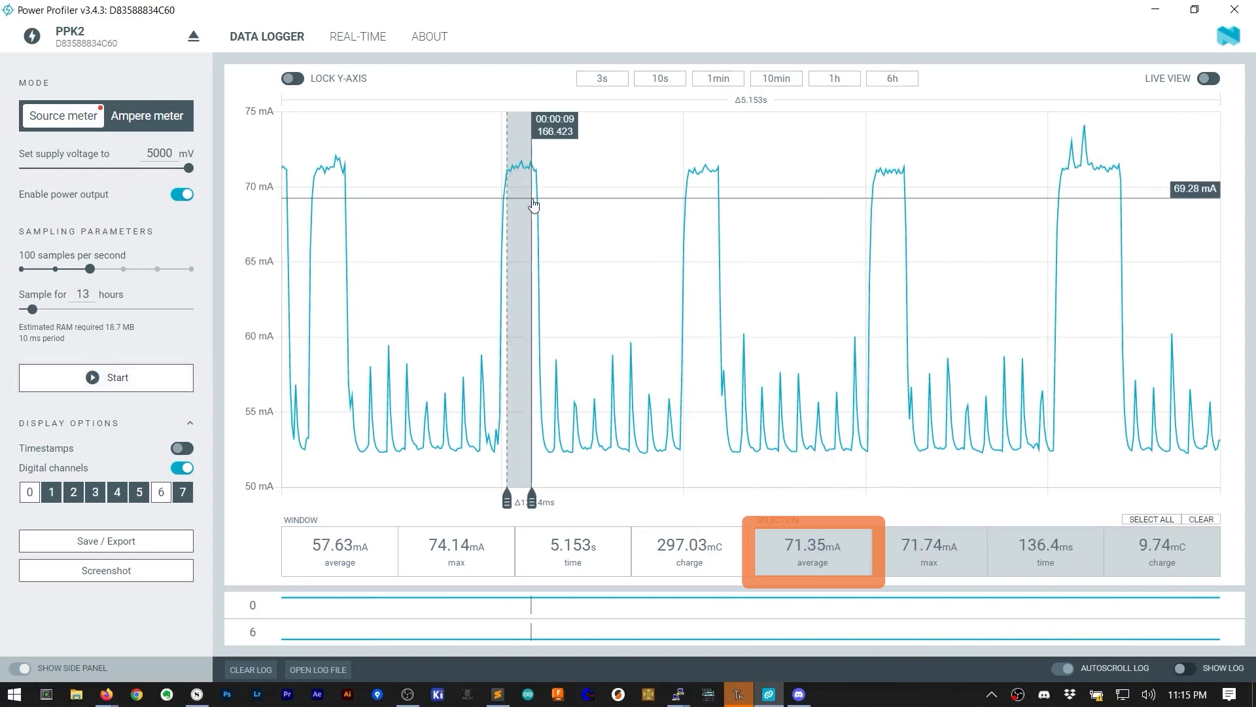
Measure one MQTT publish burst and the 53.33 mA idle gap.
left_click_drag(532, 497, 549, 497)
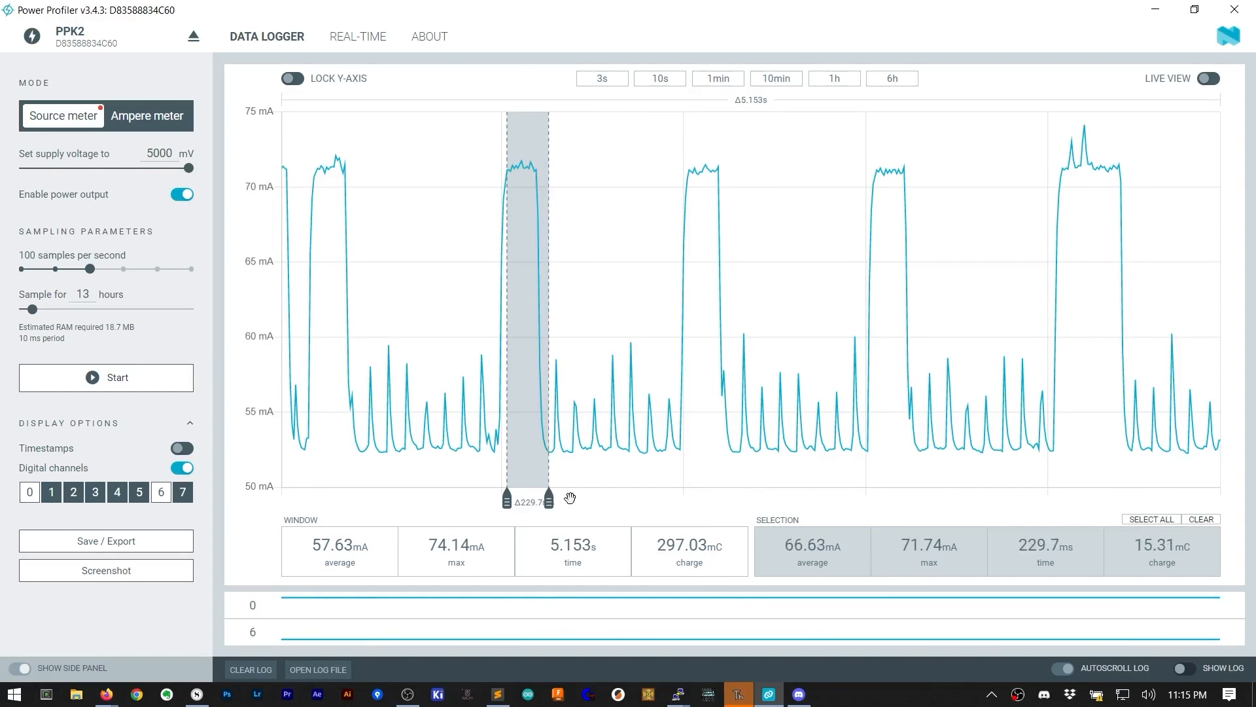
left_click_drag(550, 496, 675, 496)
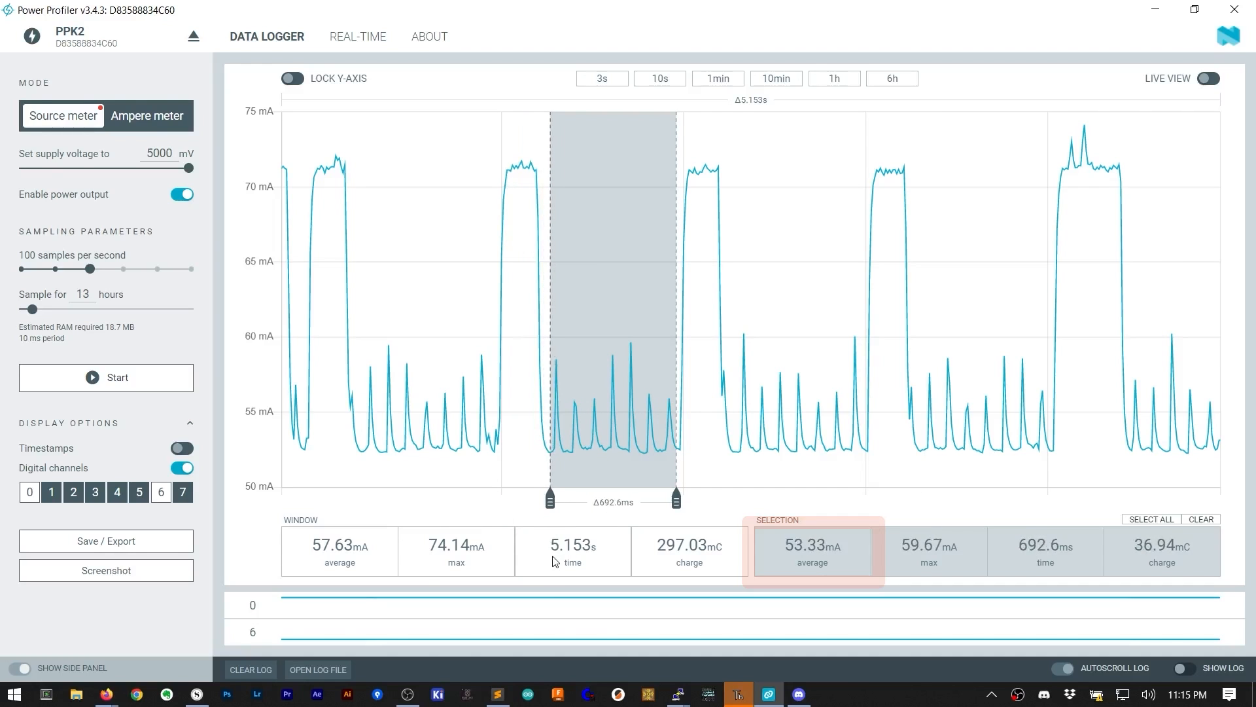
left_click(768, 694)
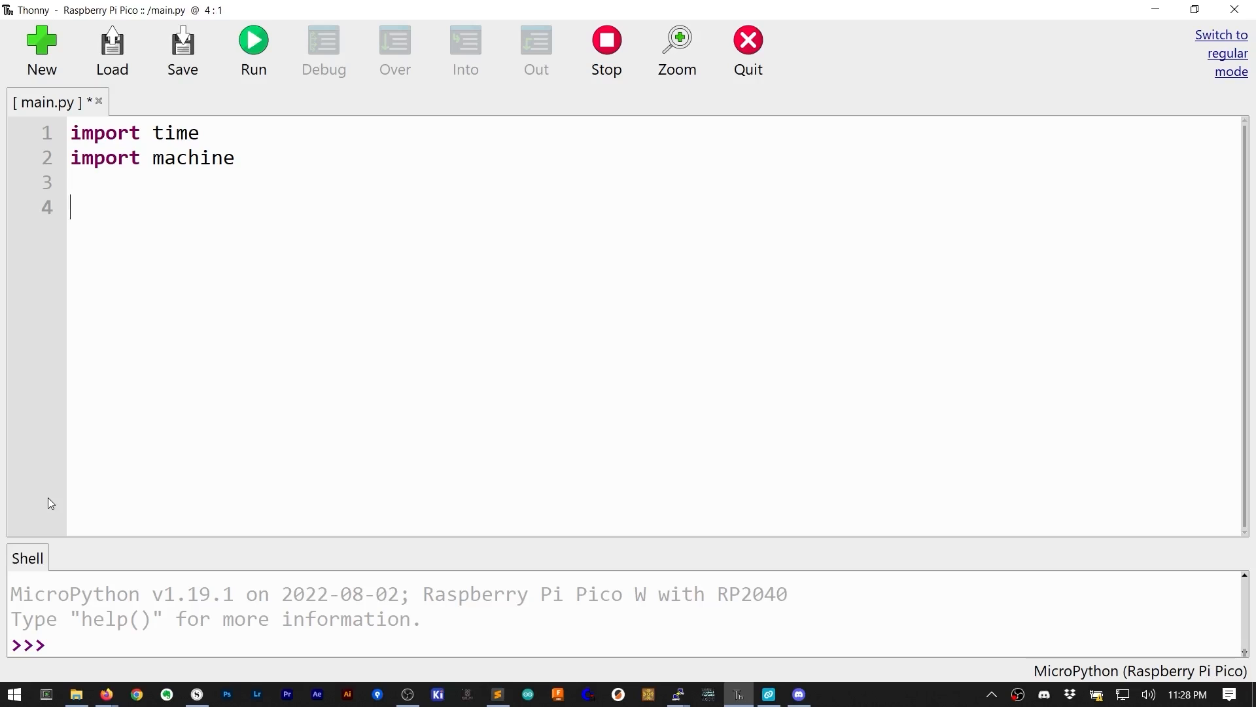
Comment lightsleep as 'keeps RAM and some stuff active' and add machine.deepsleep below.
type("ti")
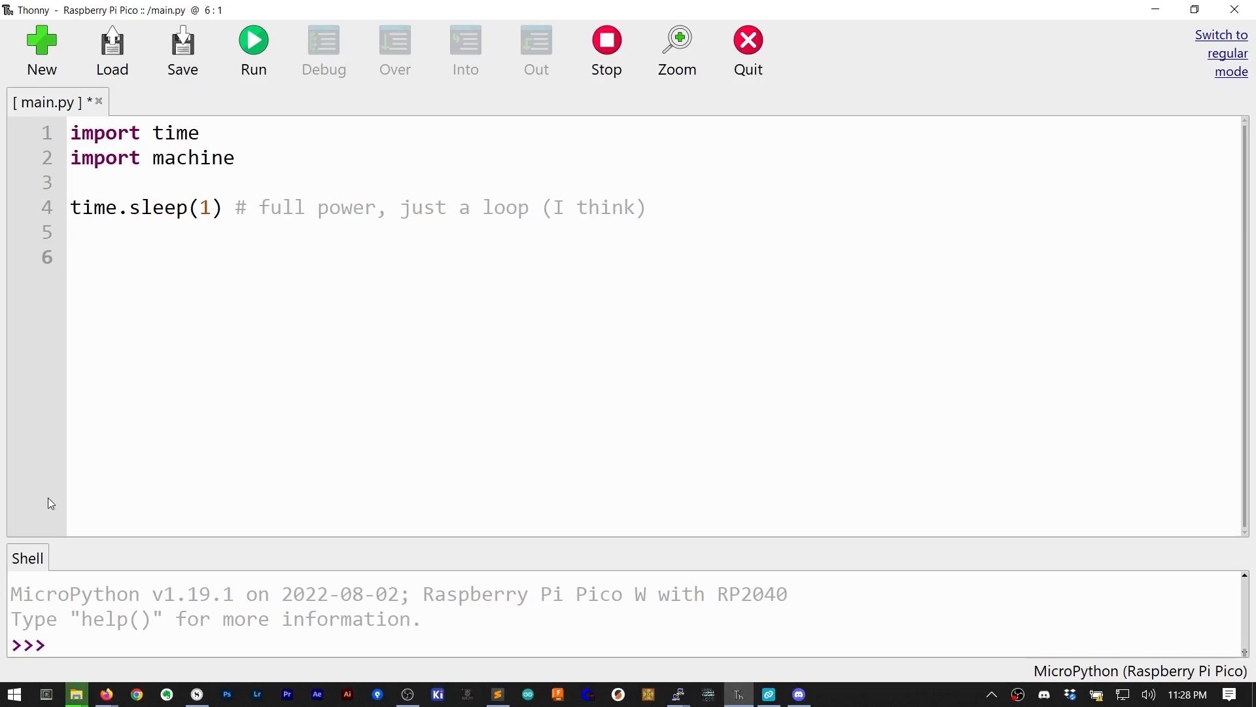
type("machine.lightsleep(")
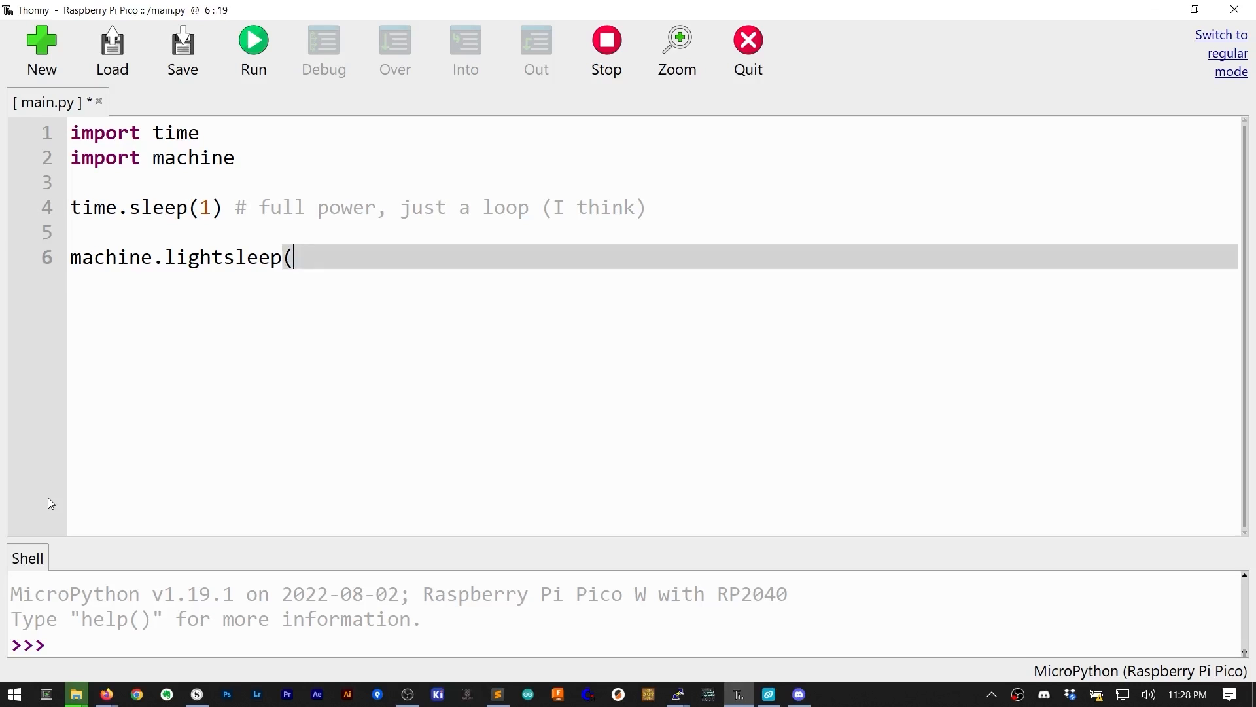
type(") # keeps RAM and so")
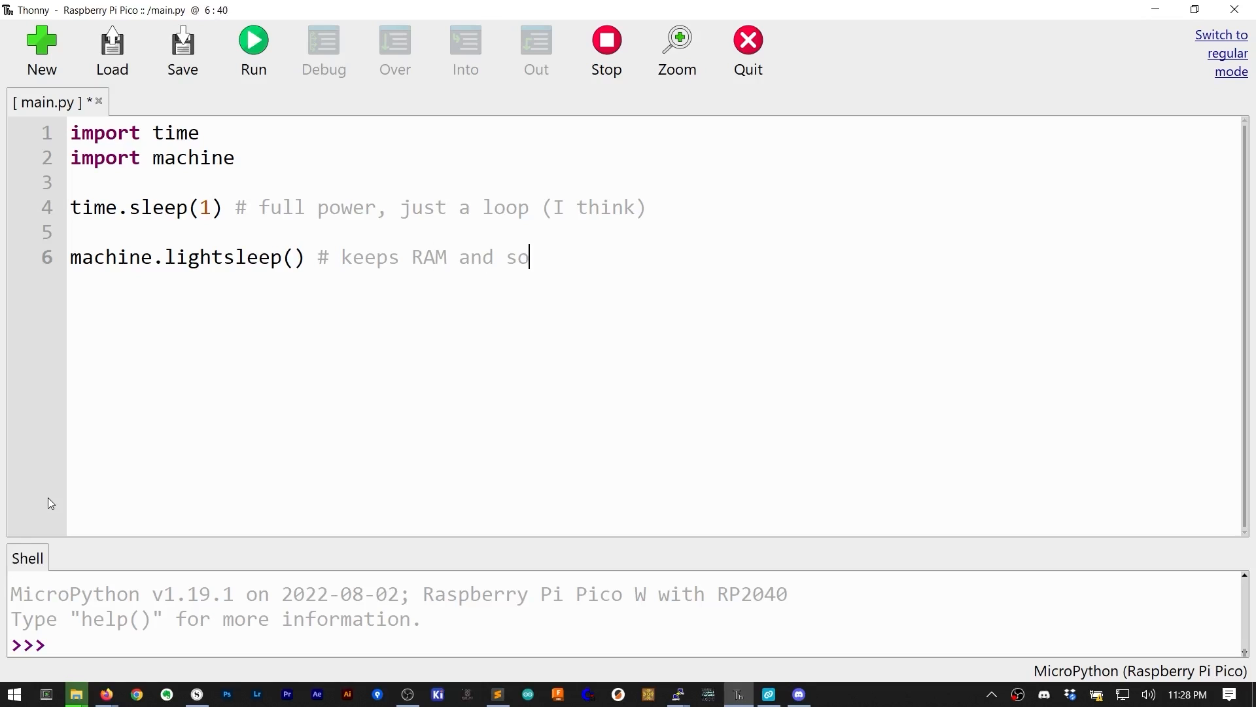
type("me stuff active")
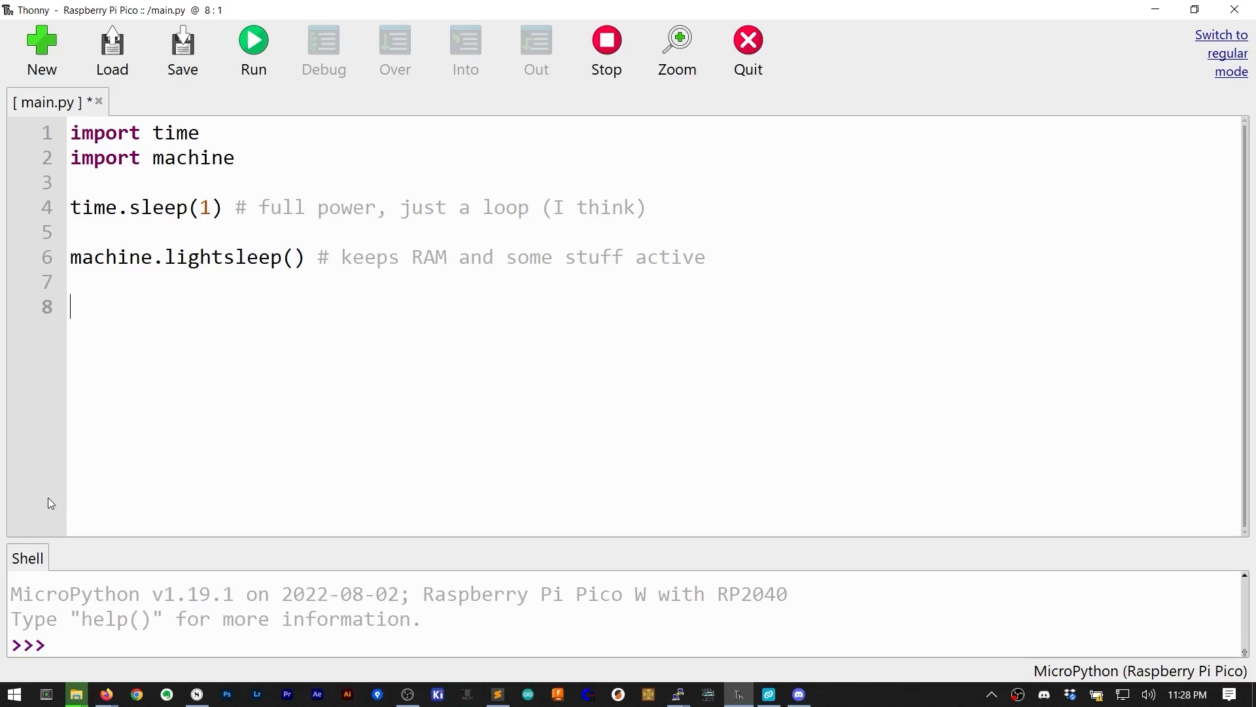
type("machine.")
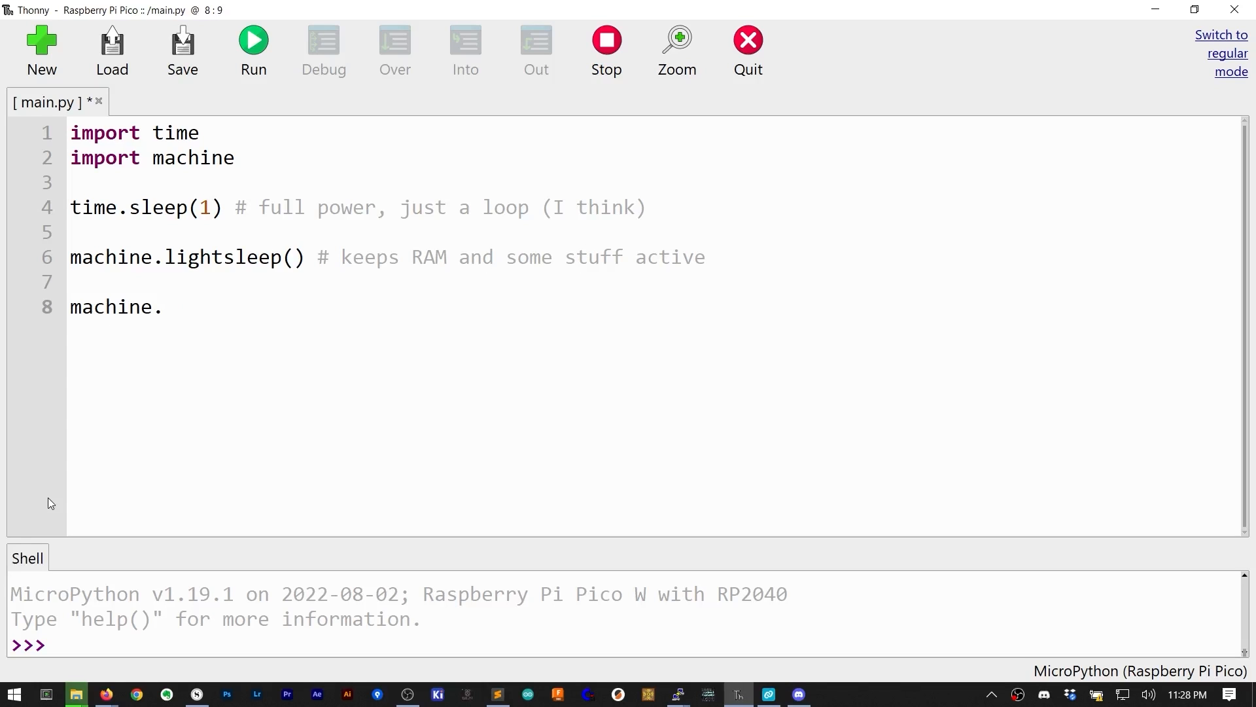
type("deepsleep(5000")
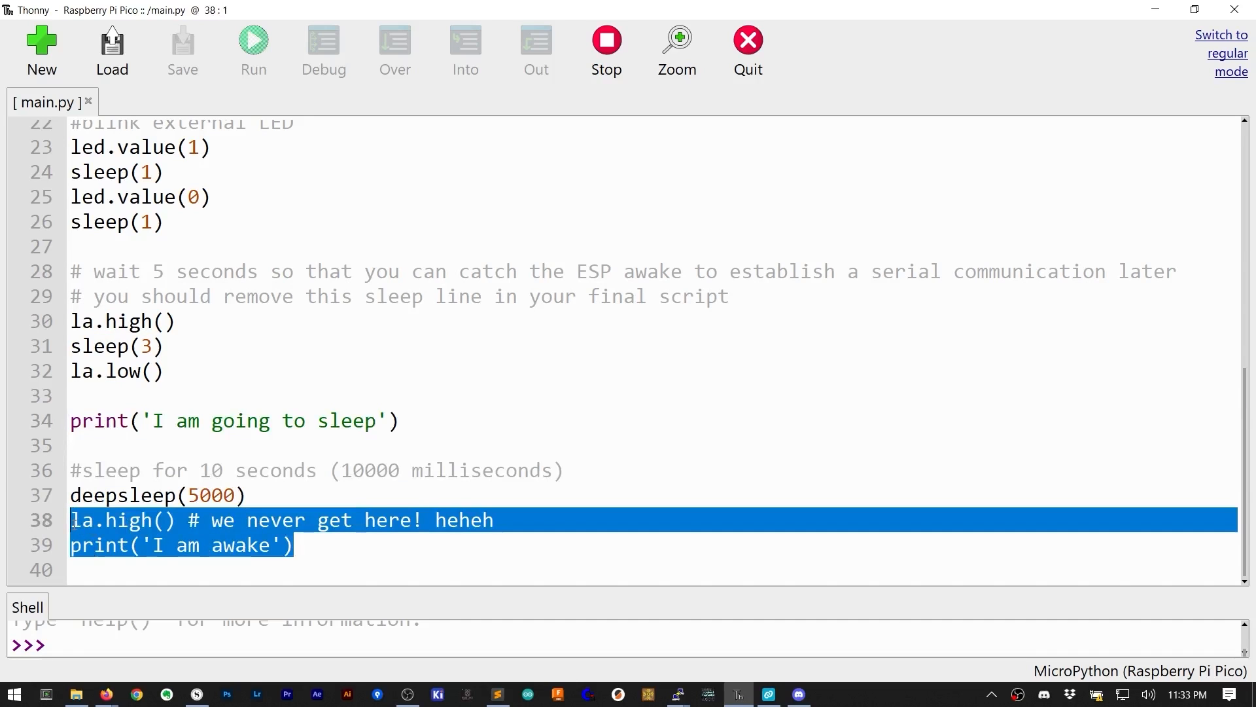
Scroll the deep sleep main.py to the lines below deepsleep(5000).
left_click(418, 568)
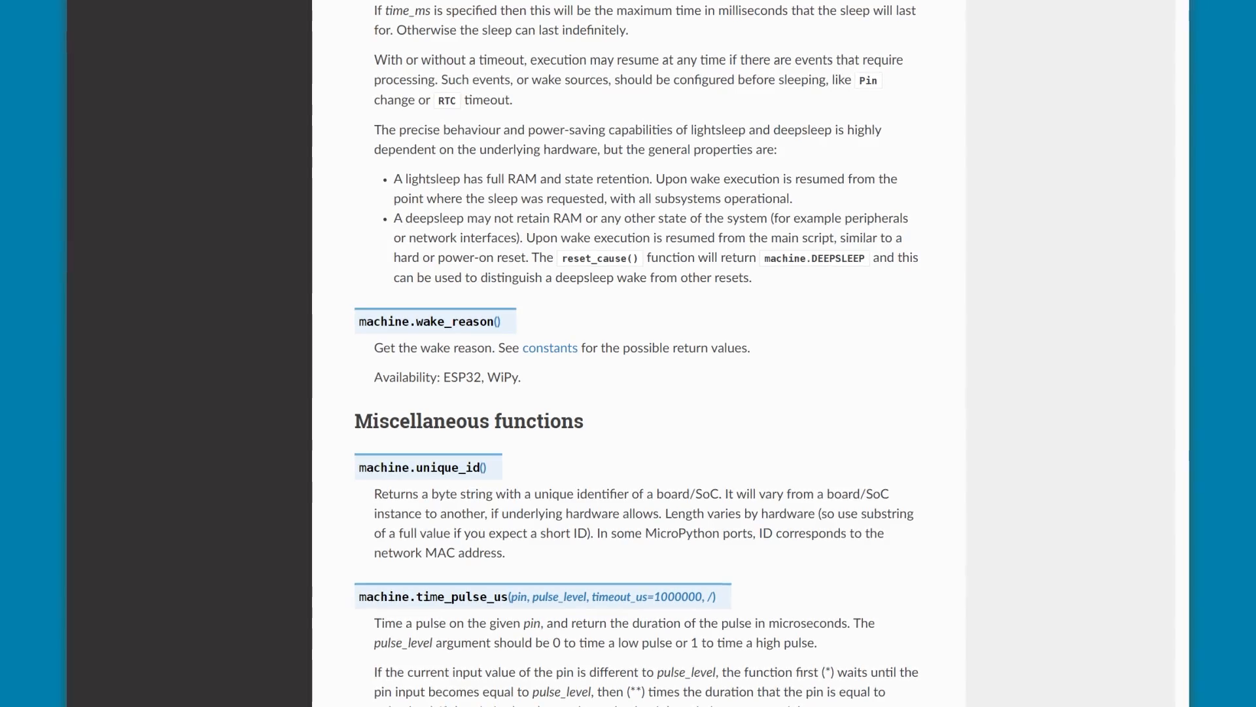
scroll("down", 3)
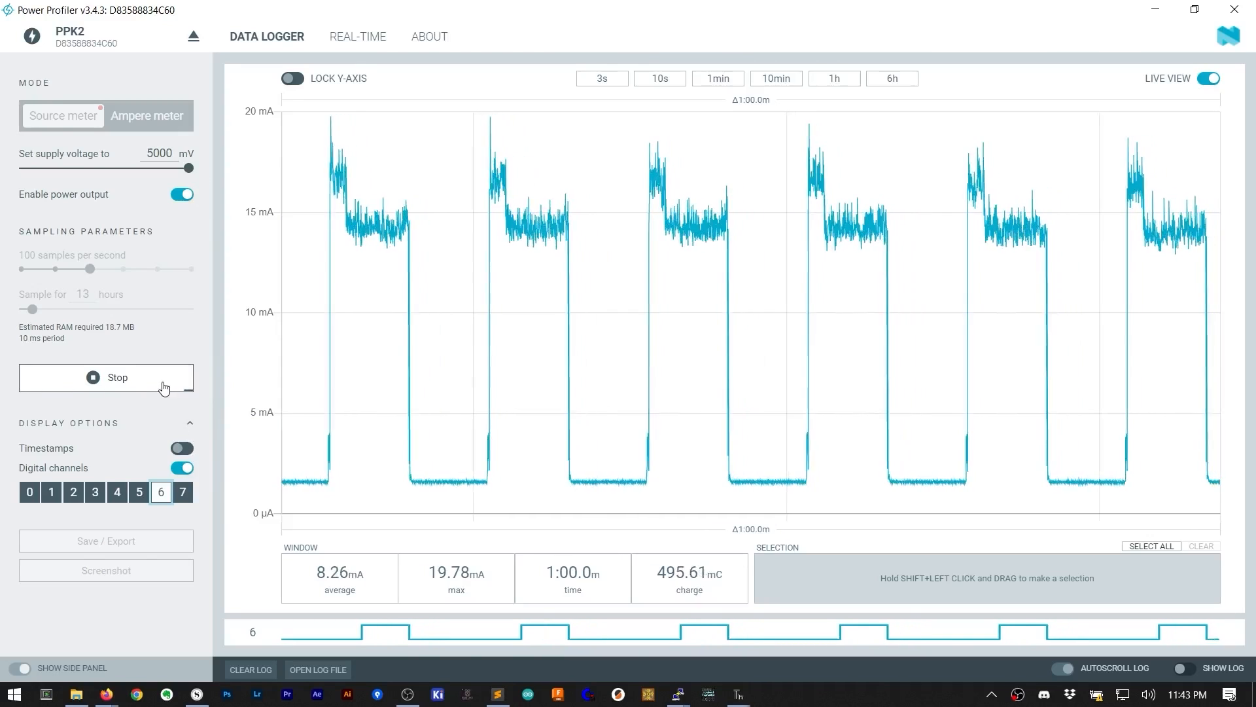
Stop capture and measure the 14.28 mA awake plateau and 2.63 mA sleep stretch.
left_click(106, 377)
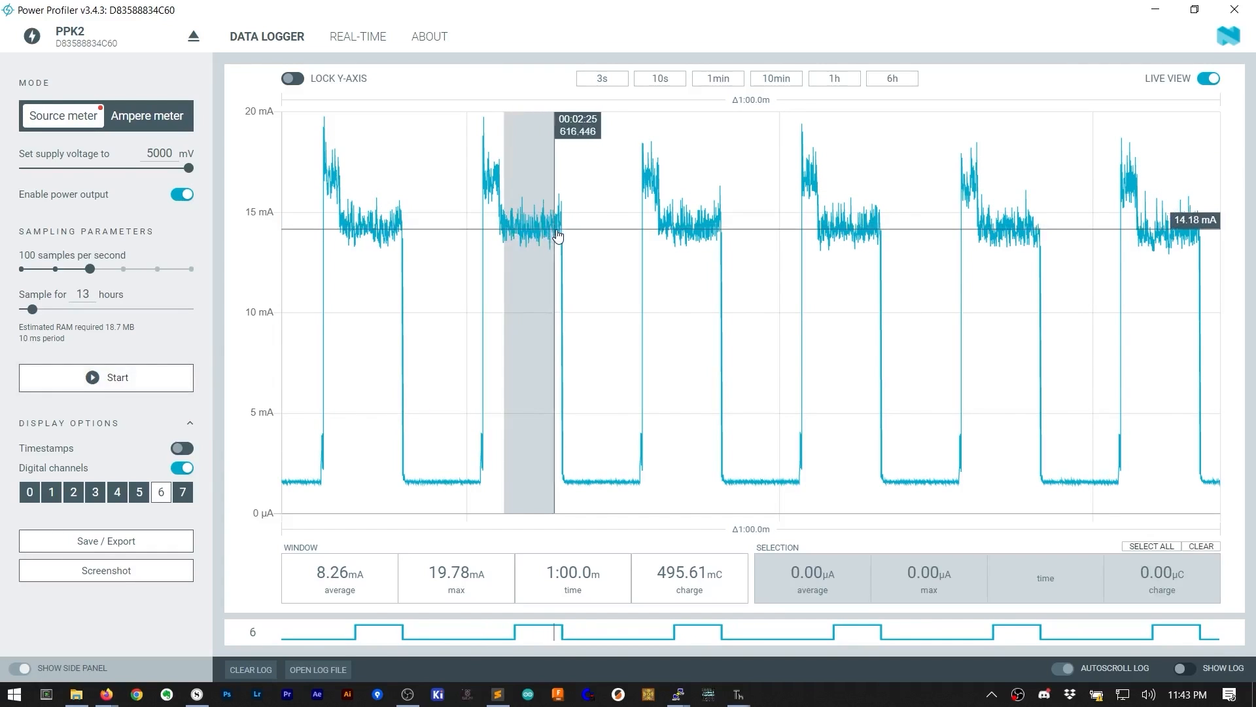
left_click_drag(511, 236, 558, 236)
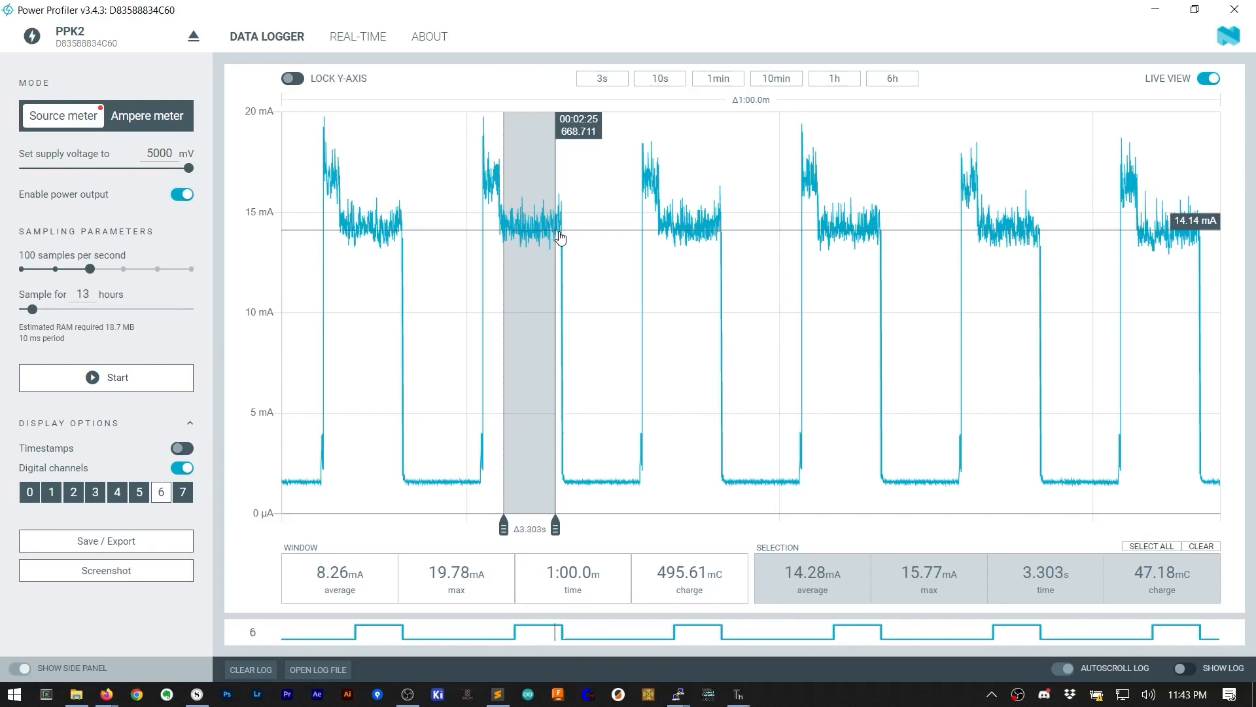
left_click_drag(556, 525, 636, 524)
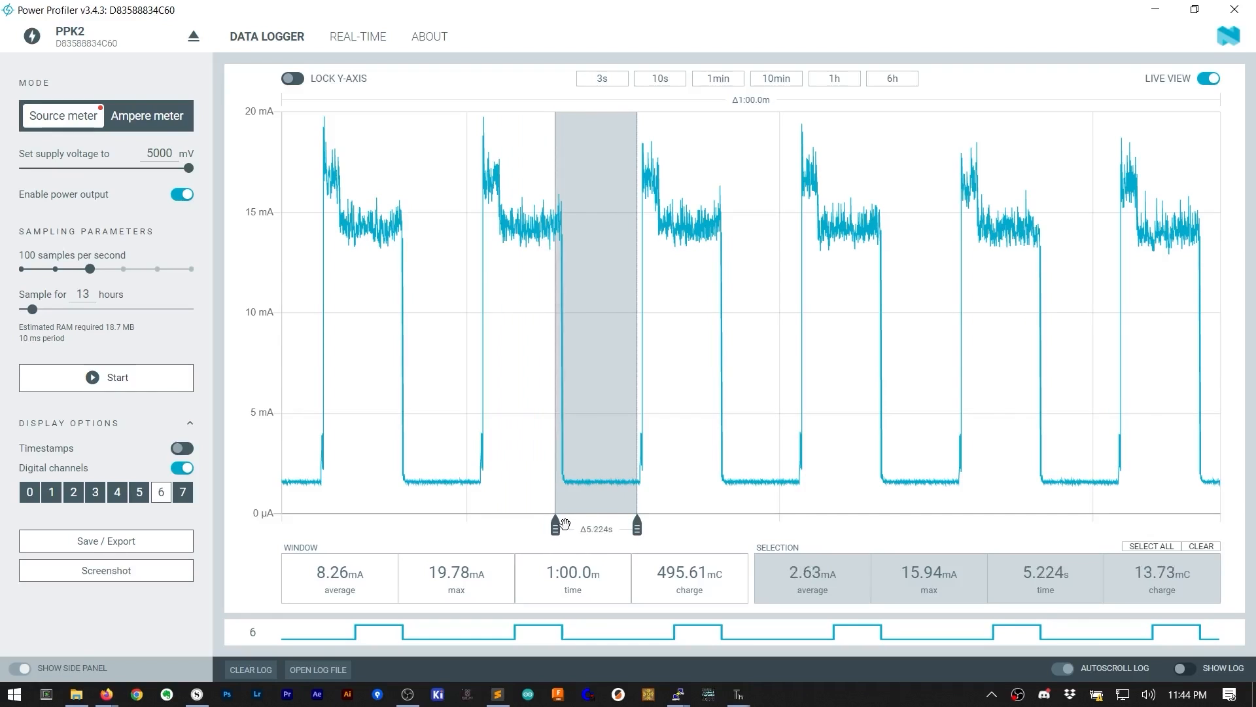
left_click_drag(555, 524, 572, 520)
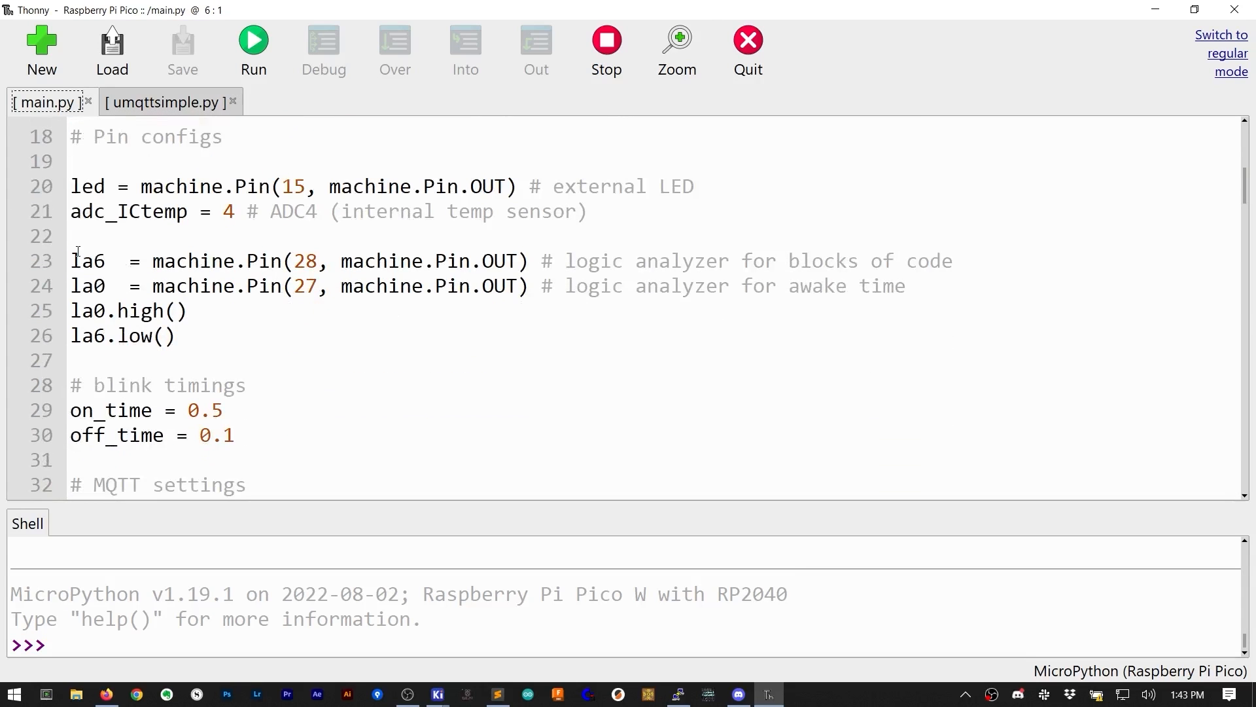
left_click_drag(71, 260, 905, 286)
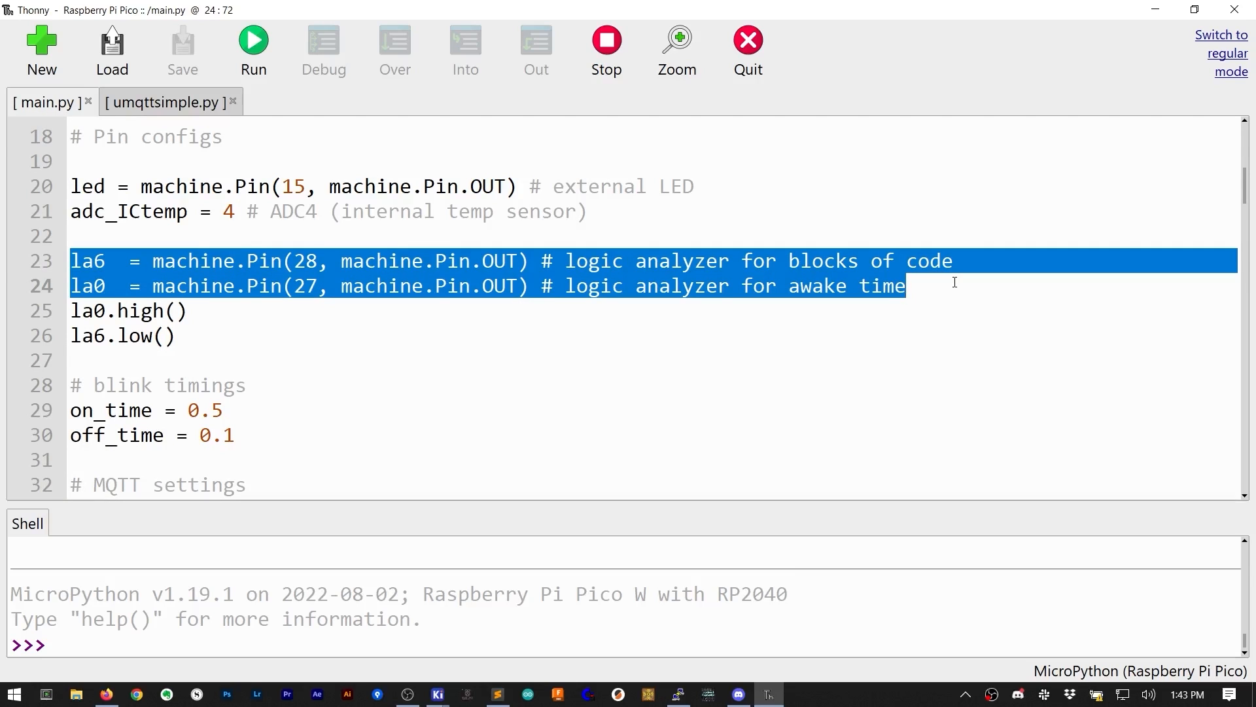
left_click(906, 286)
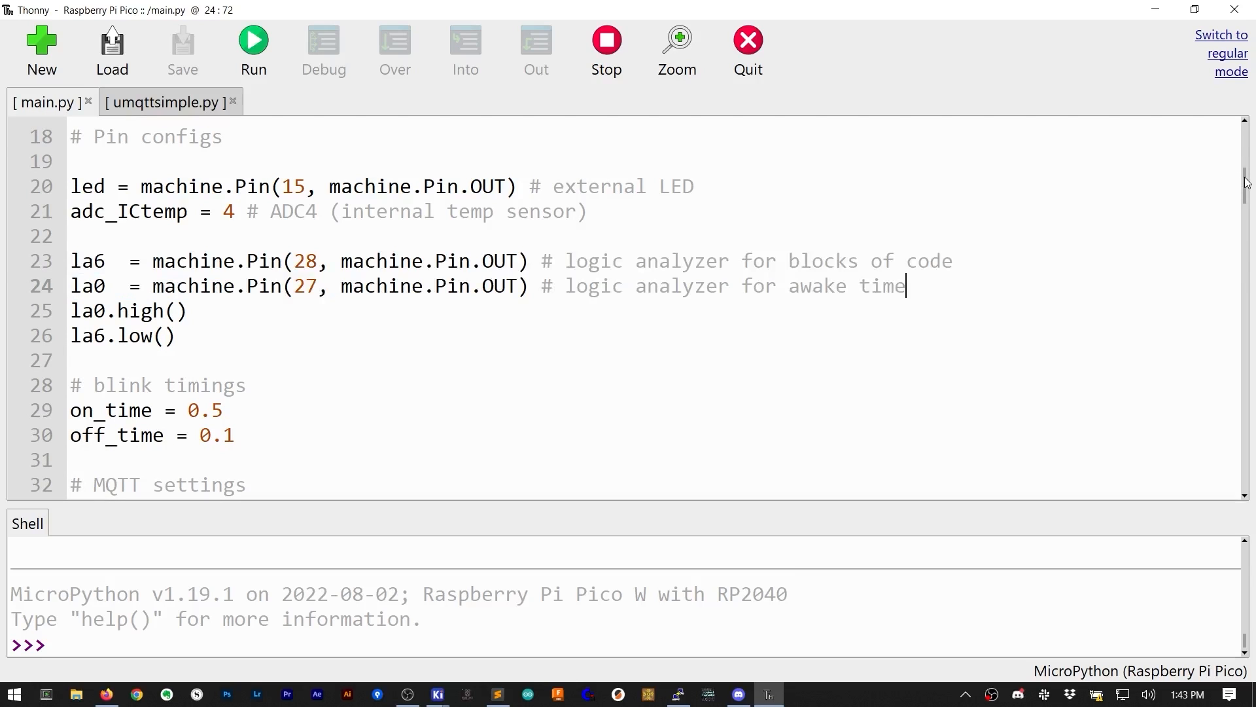
scroll("down", 3)
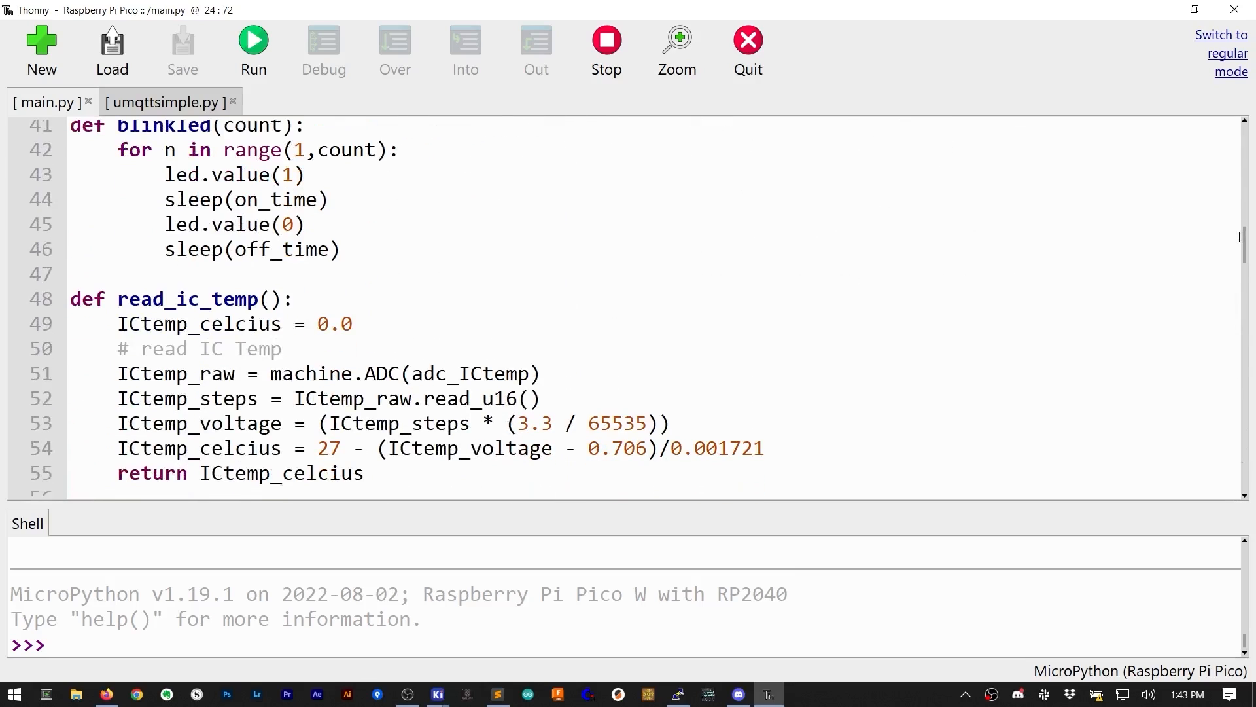
scroll("down", 3)
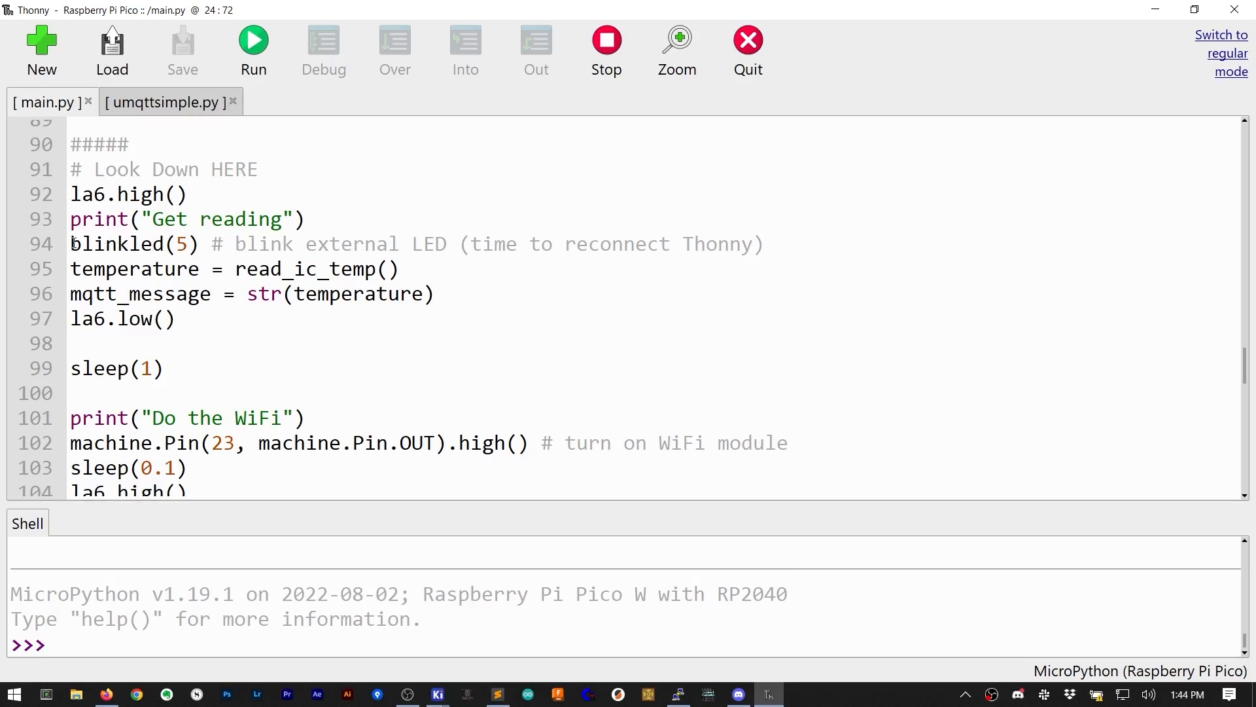
double_click(116, 268)
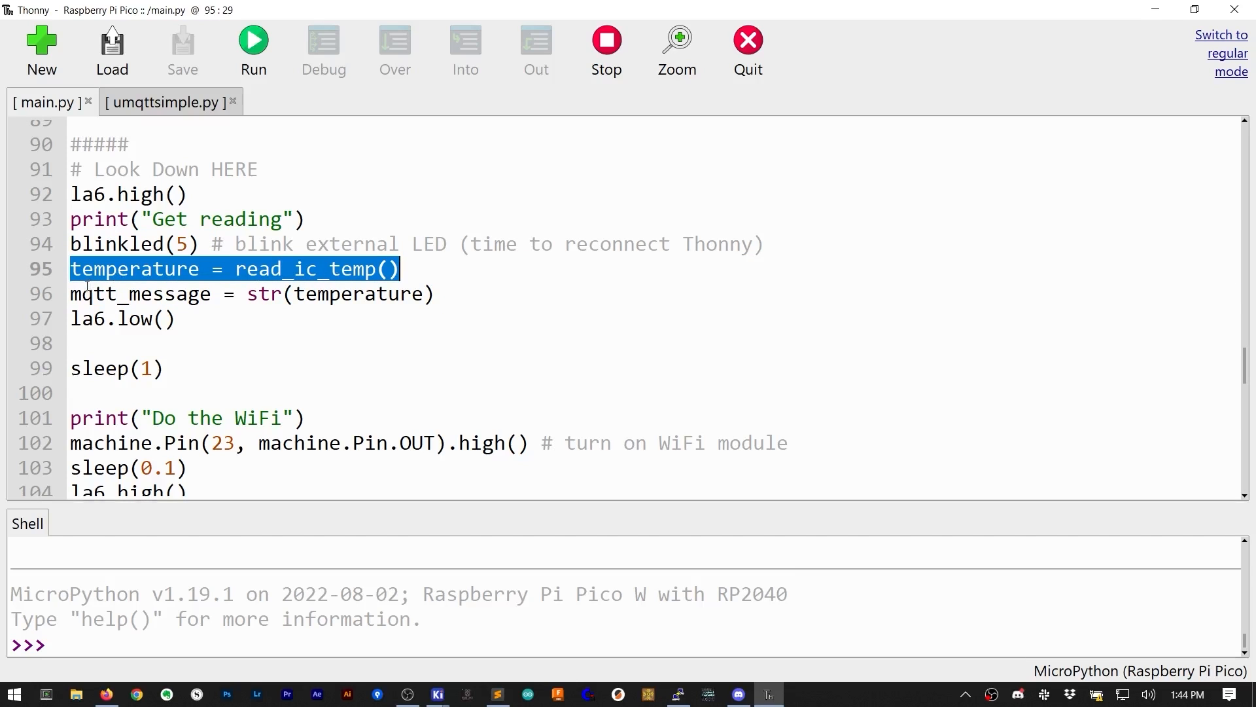
double_click(108, 294)
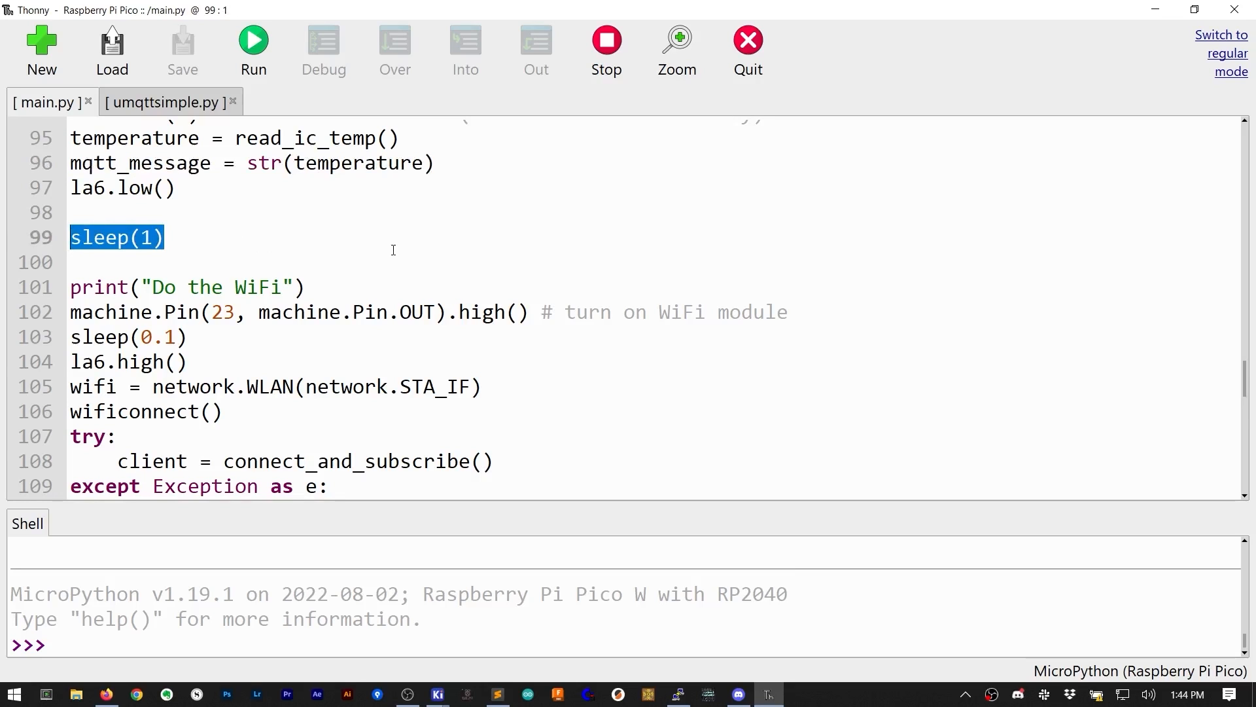
mouse_move(411, 236)
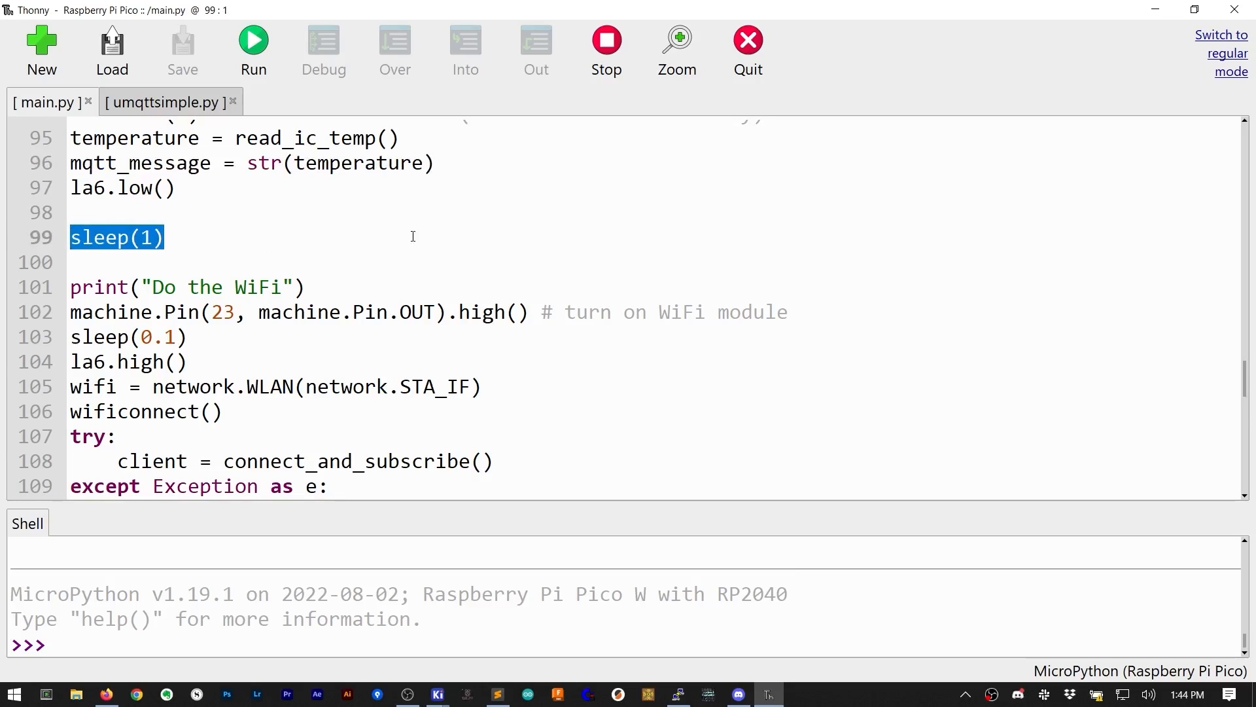
scroll("down", 3)
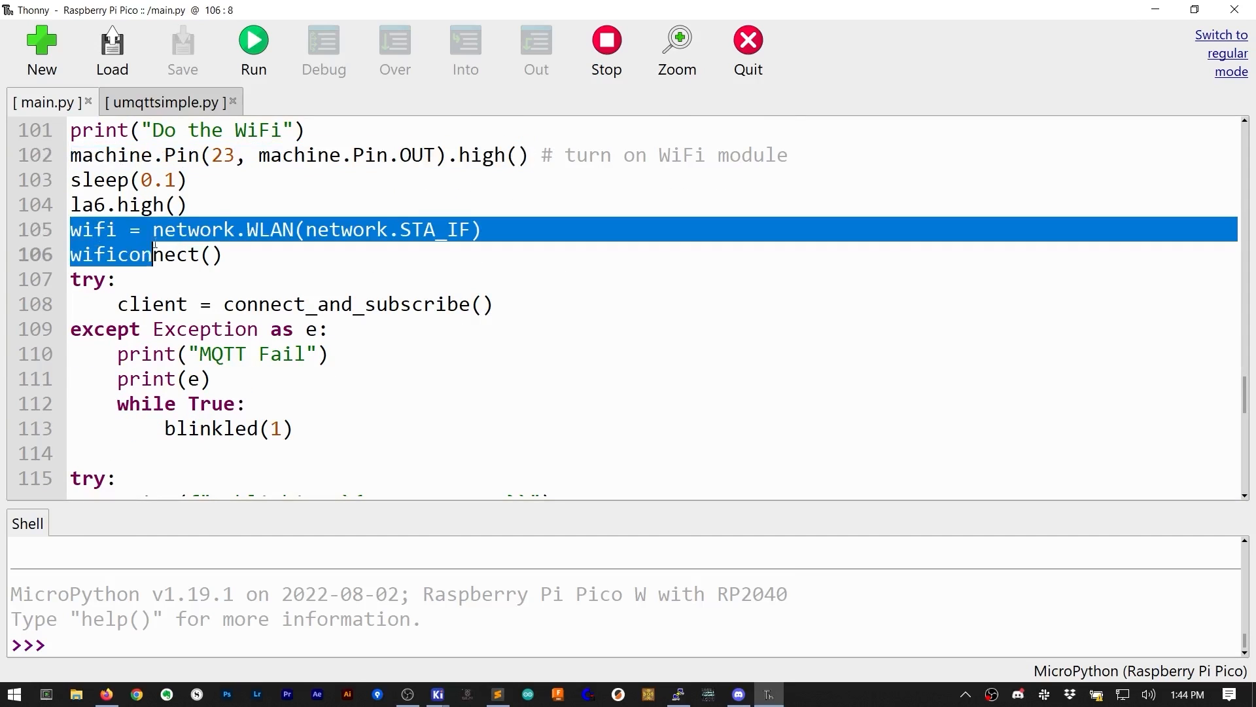
left_click(532, 303)
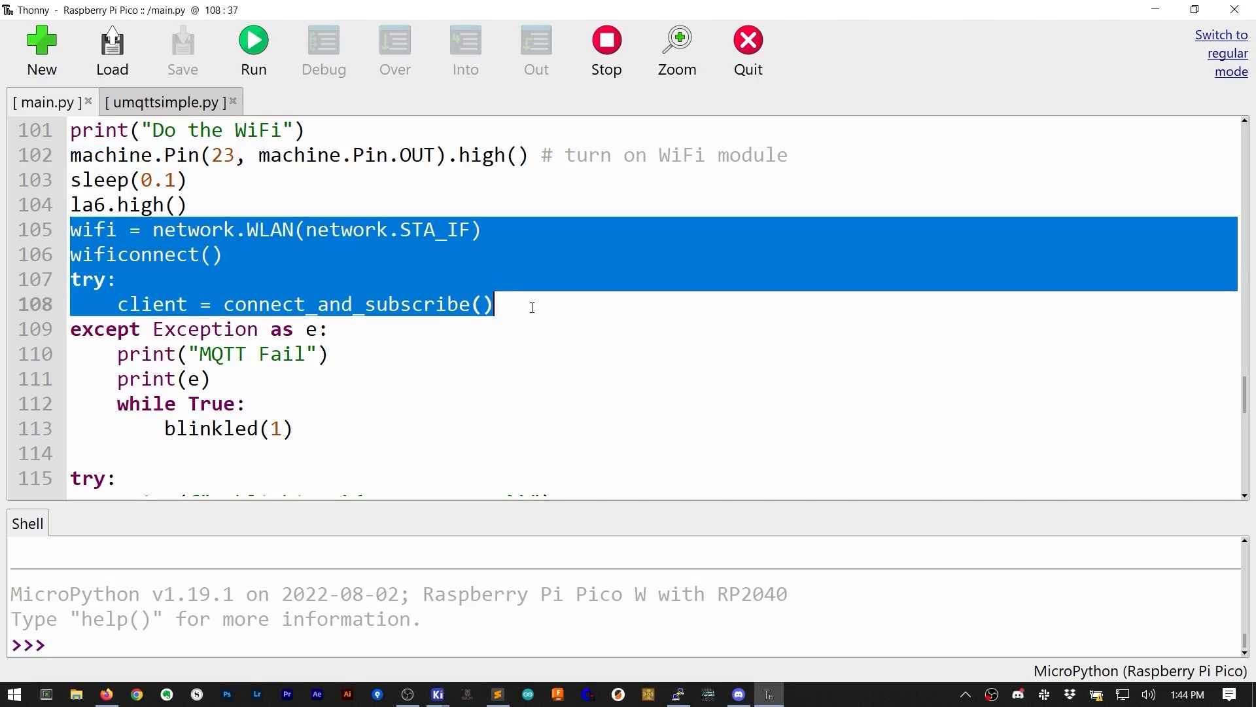
scroll("down", 3)
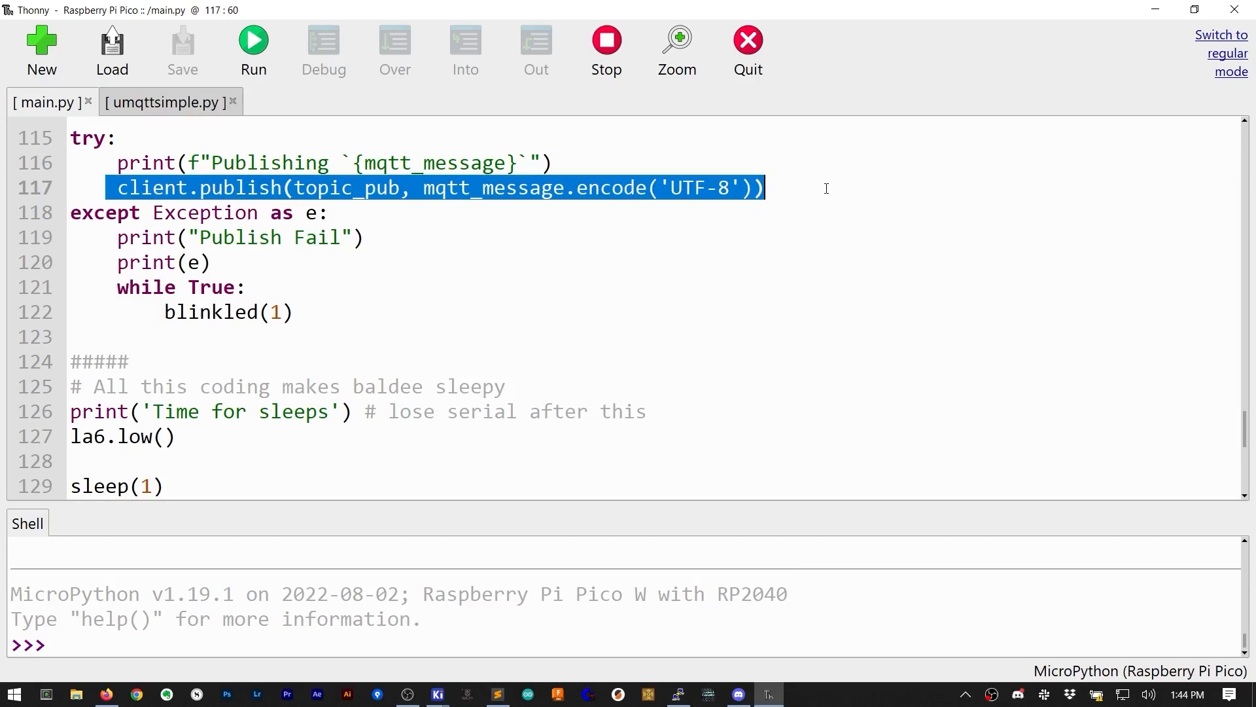
scroll("down", 3)
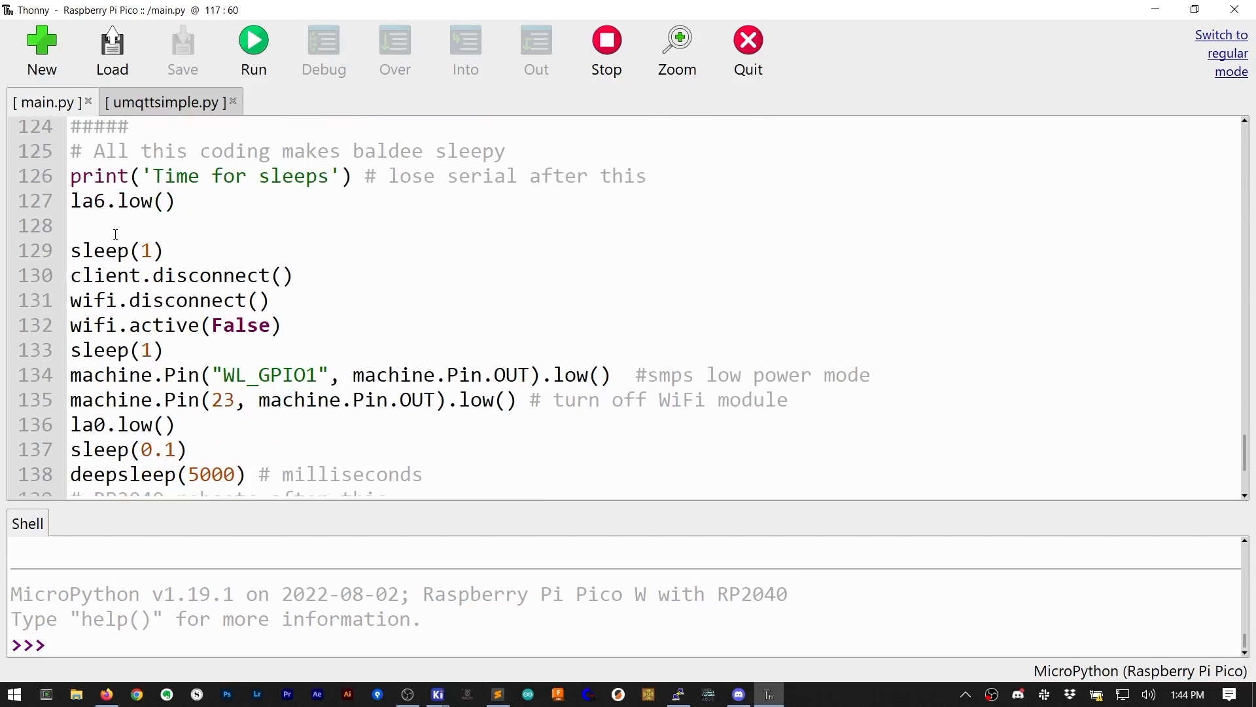
left_click_drag(70, 275, 248, 300)
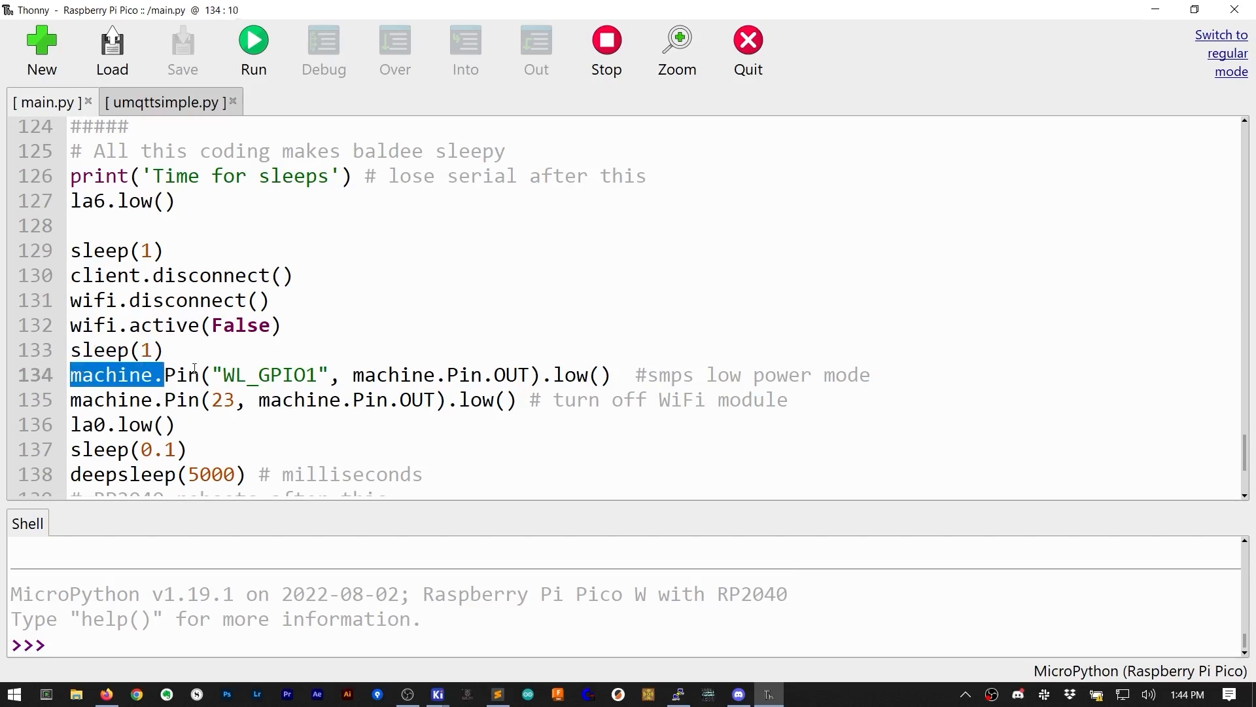
left_click(906, 375)
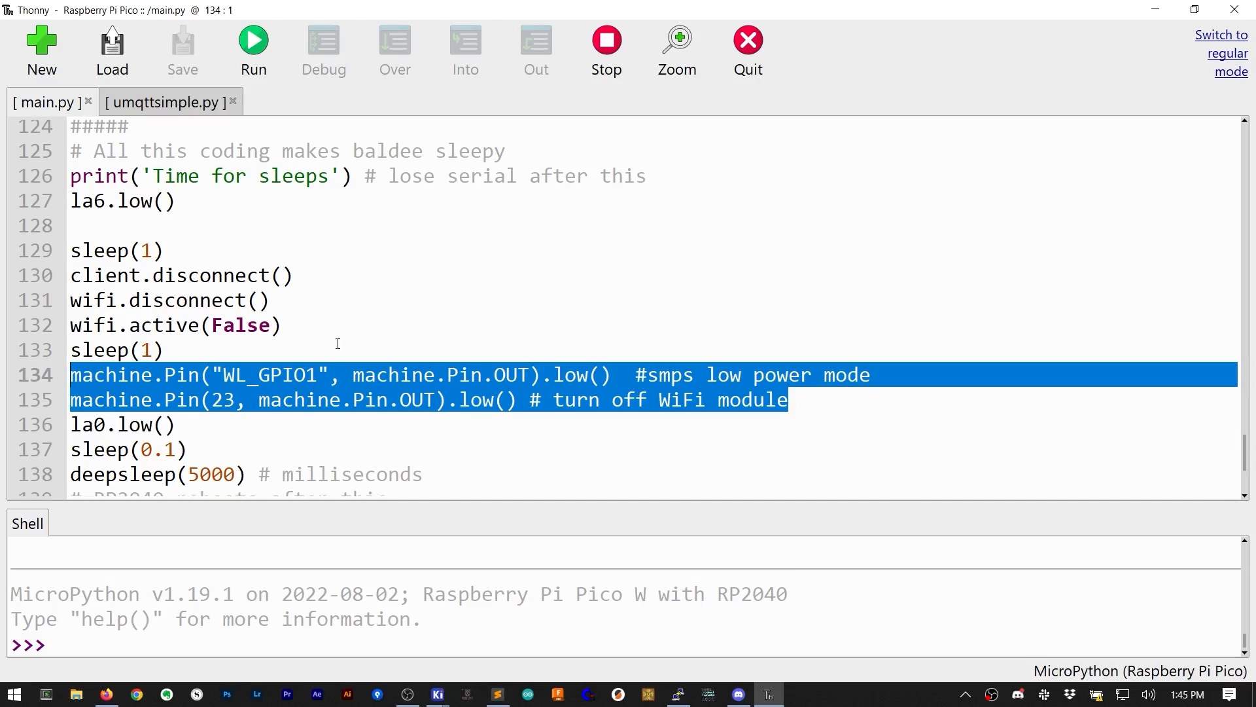
double_click(375, 395)
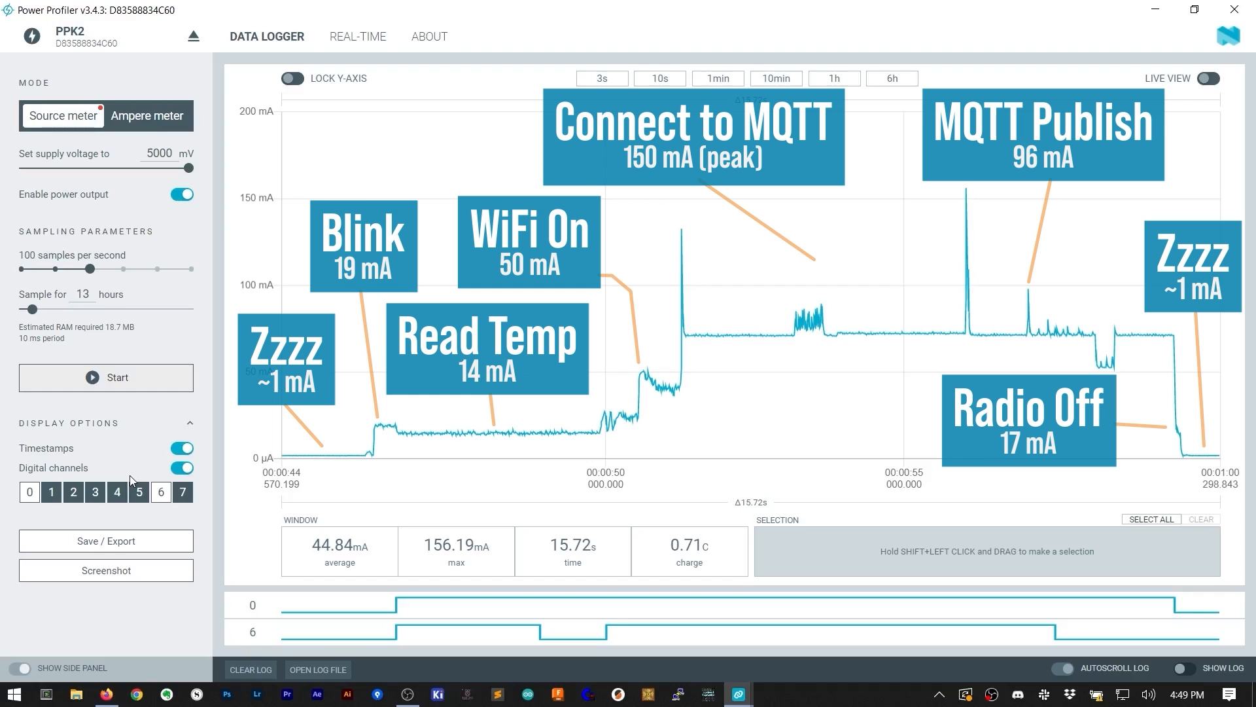
Switch to Power Profiler's Data Logger view.
left_click(192, 36)
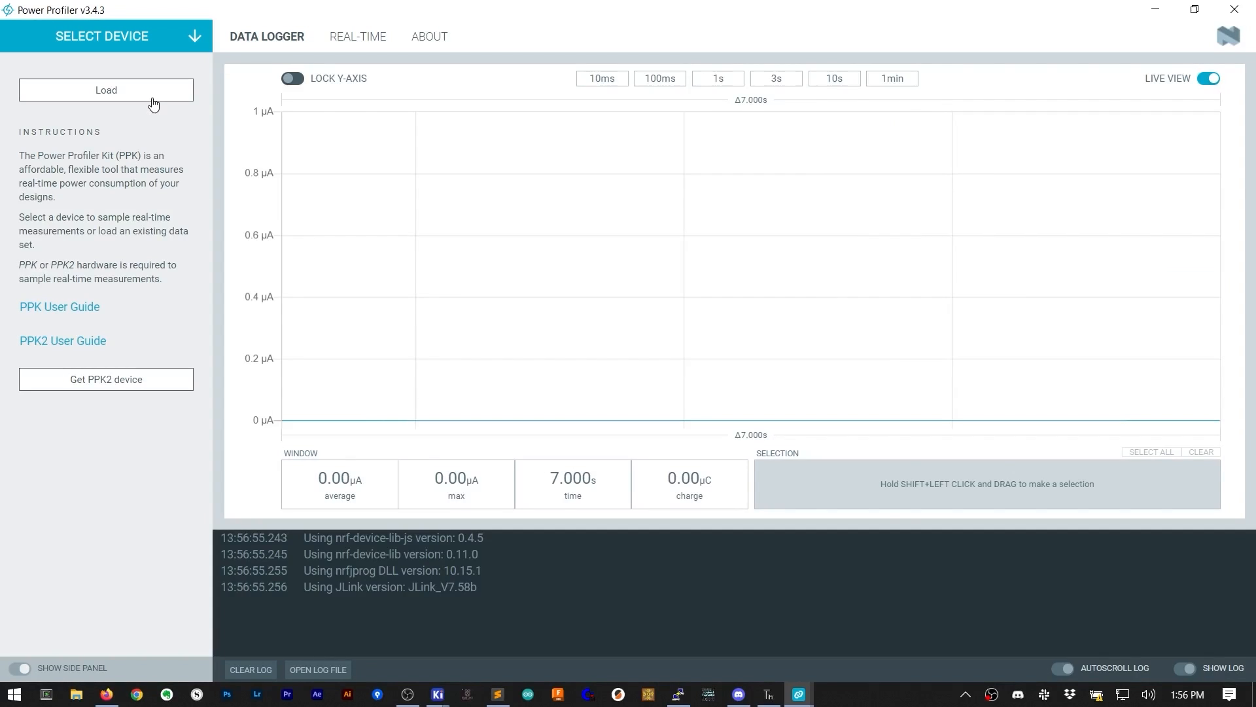
mouse_move(504, 278)
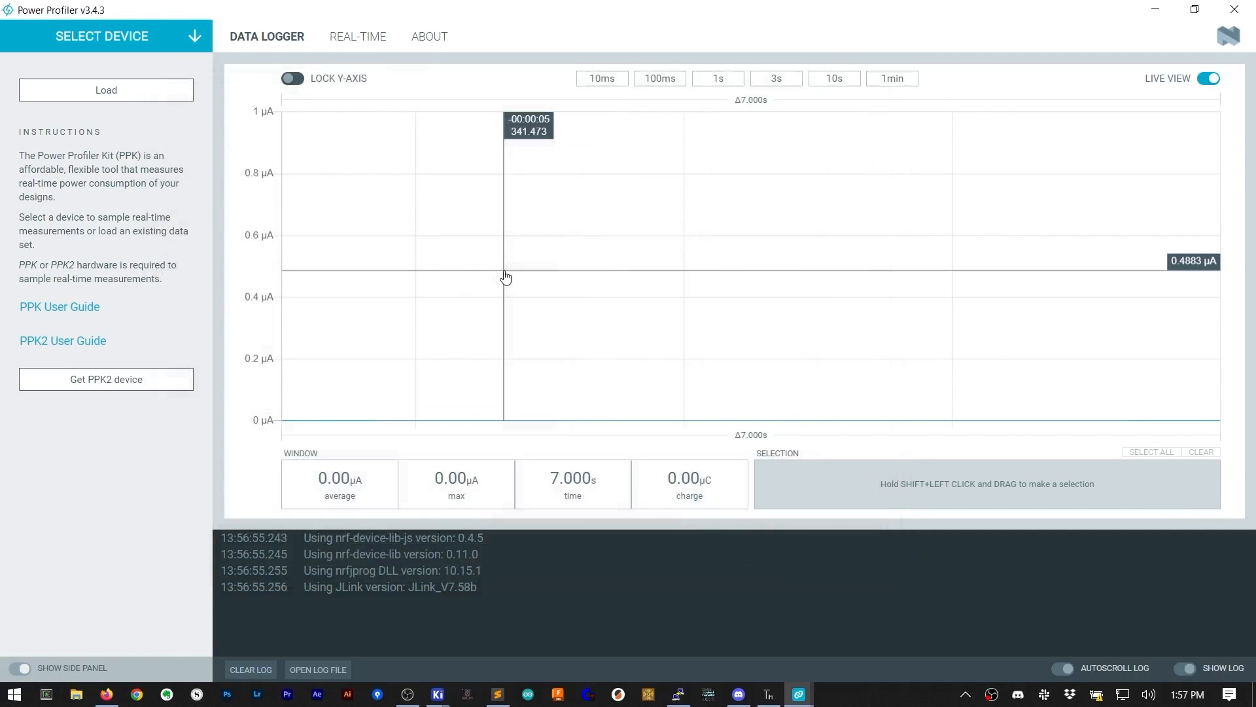
Load the saved pi-pico-w-wake-blink-measure-mqtt-deepsleep .ppk trace.
left_click(105, 89)
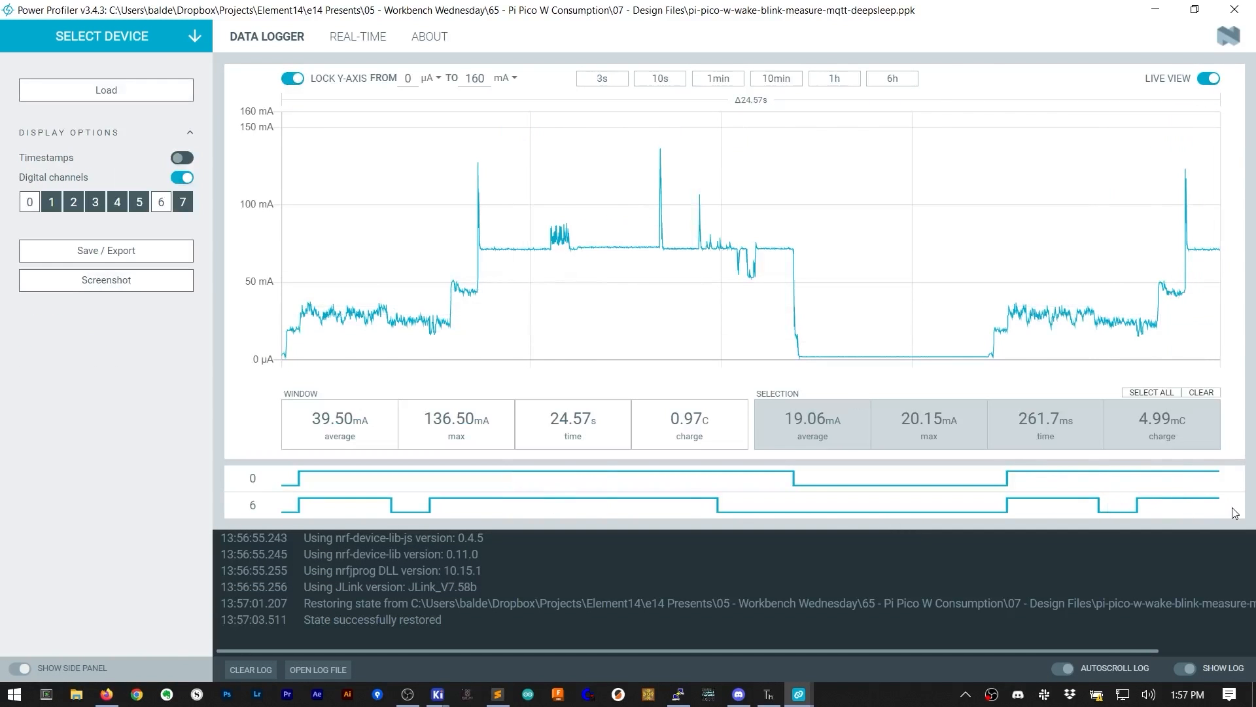